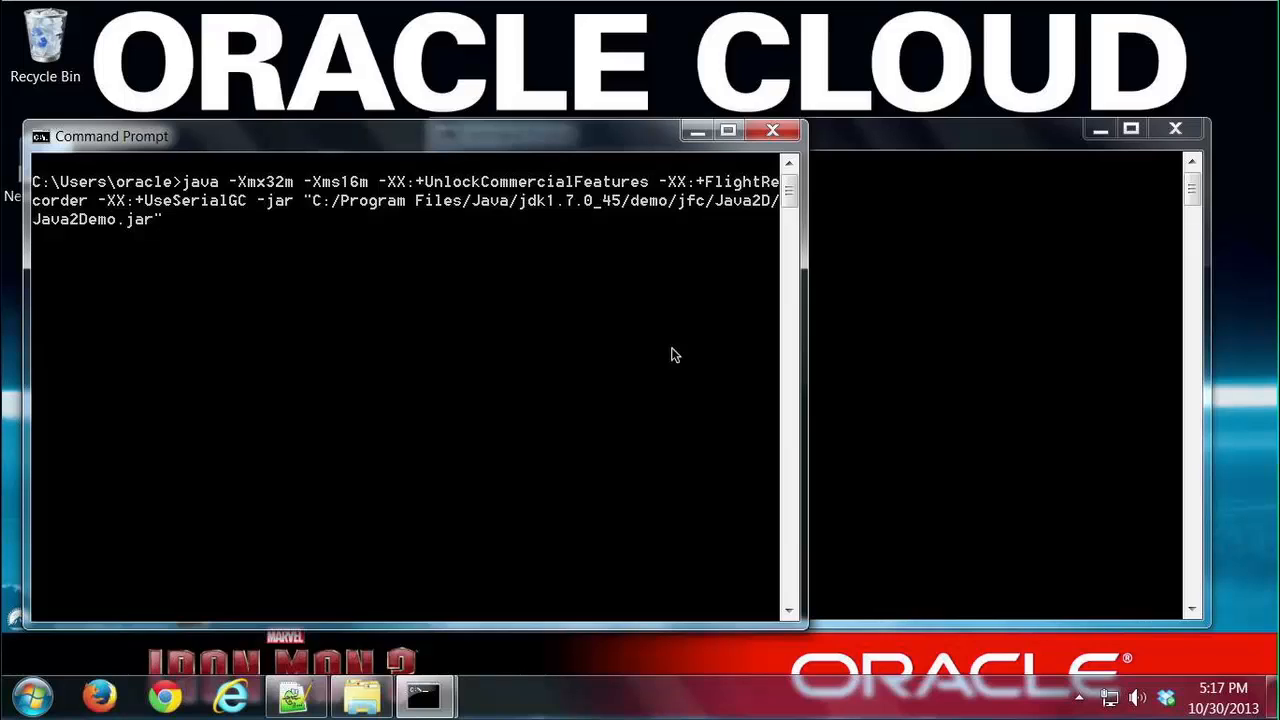
mouse_move(688, 290)
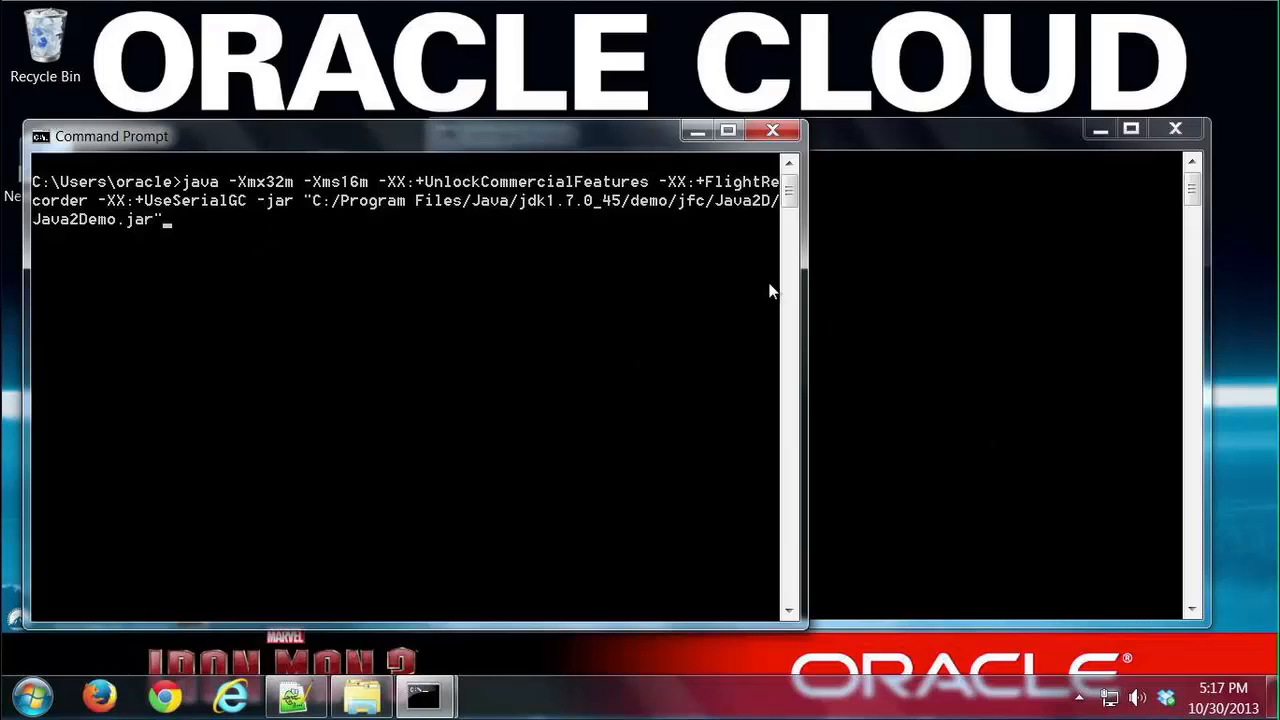
mouse_move(279, 233)
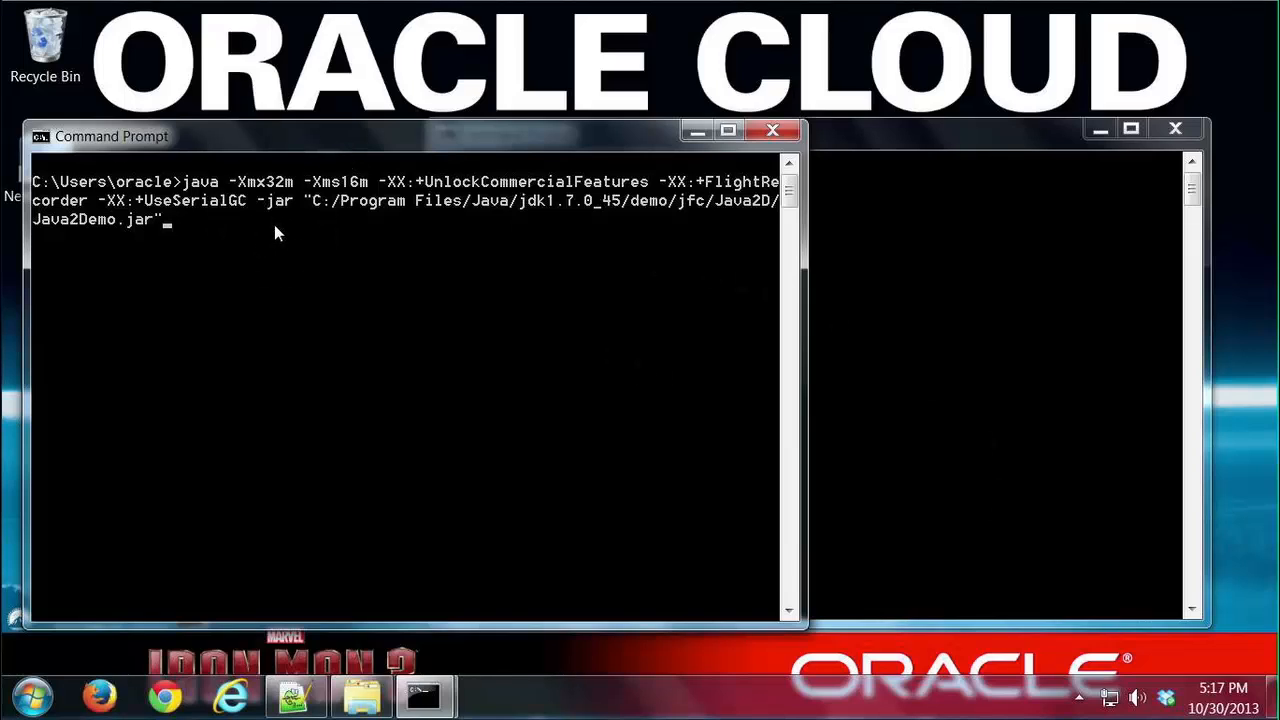
mouse_move(258, 276)
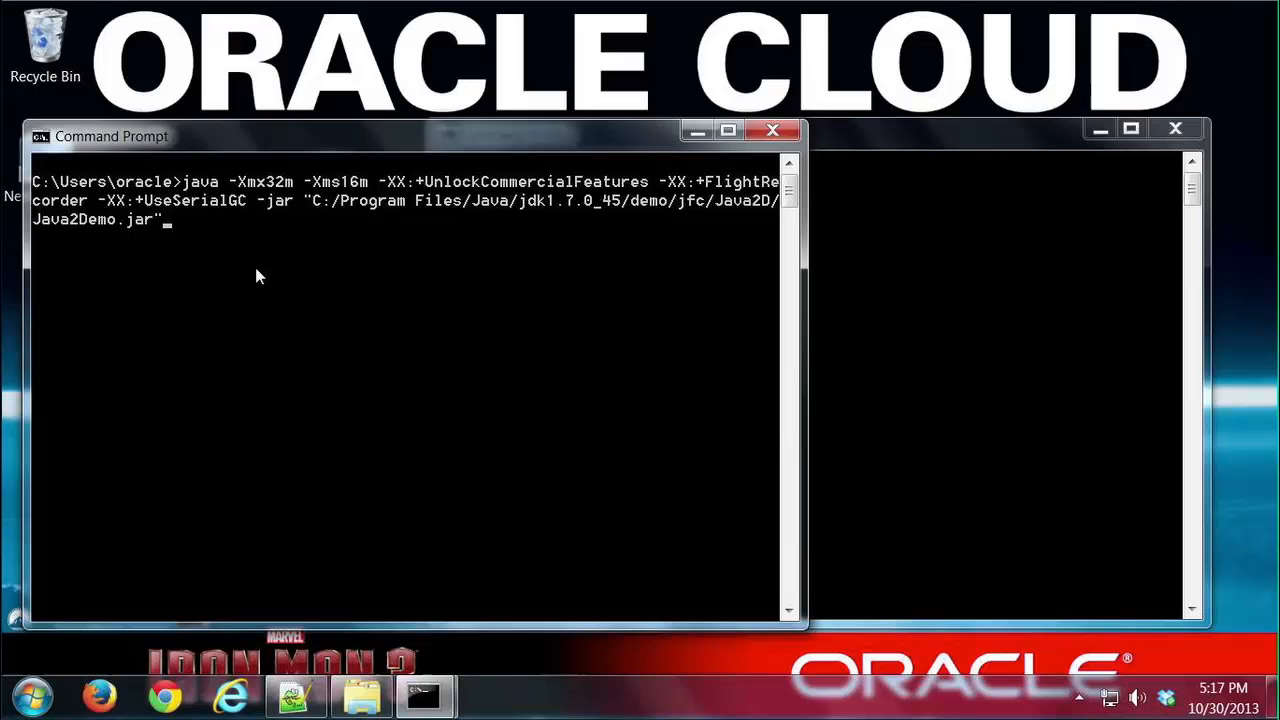
Step: Run the java -XX:+FlightRecorder -jar Java2Demo.jar command to launch the Java2D demo
key("enter")
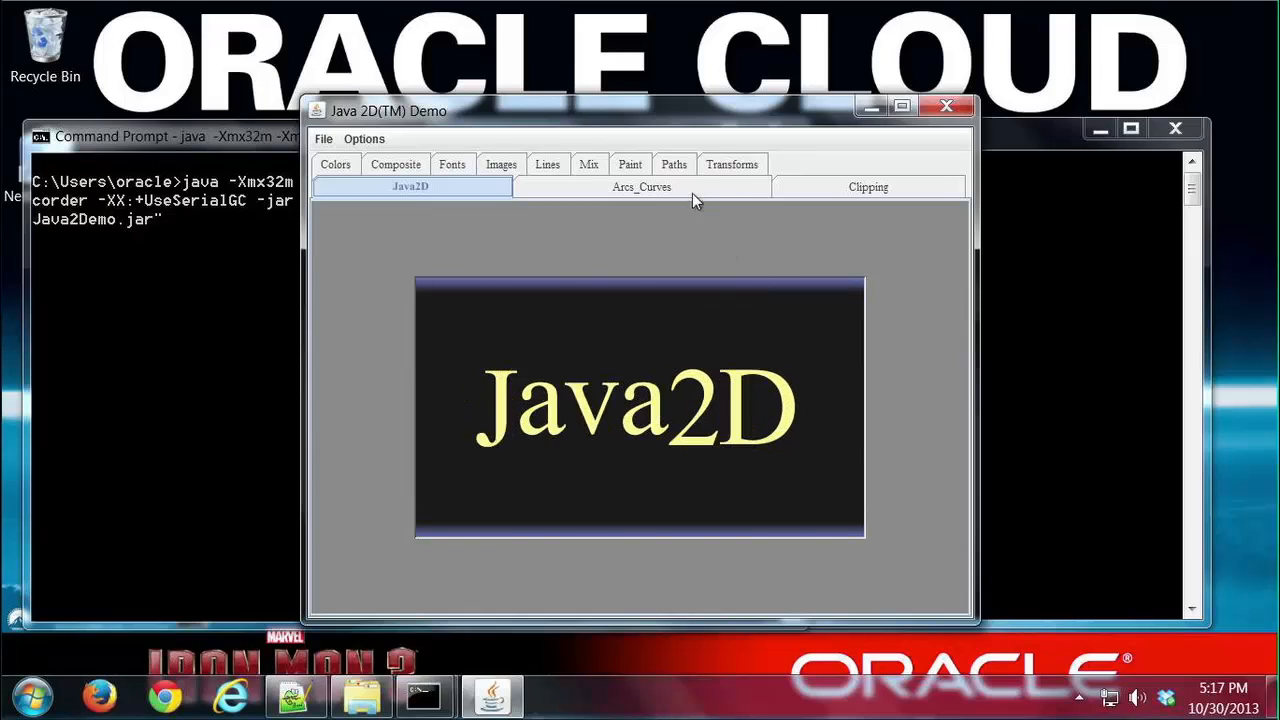
Step: Bring the second Command Prompt window forward for the jmc command
left_click(731, 164)
type("jmc")
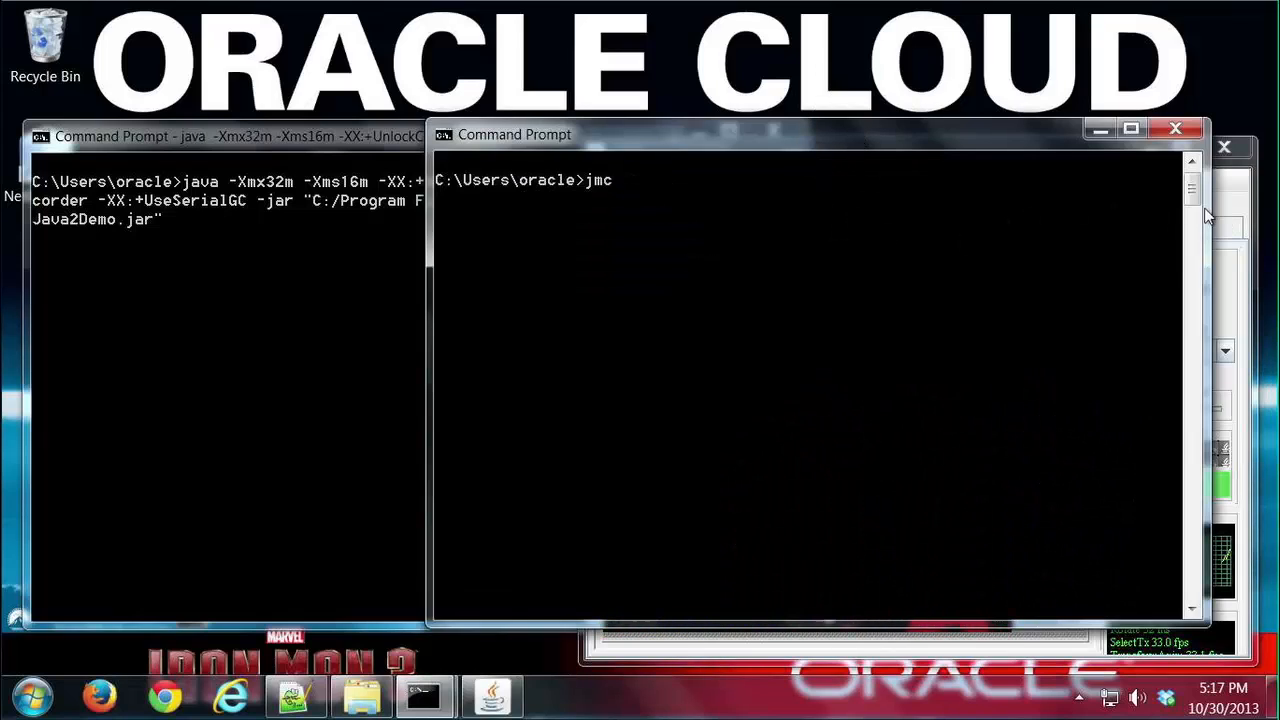
mouse_move(715, 227)
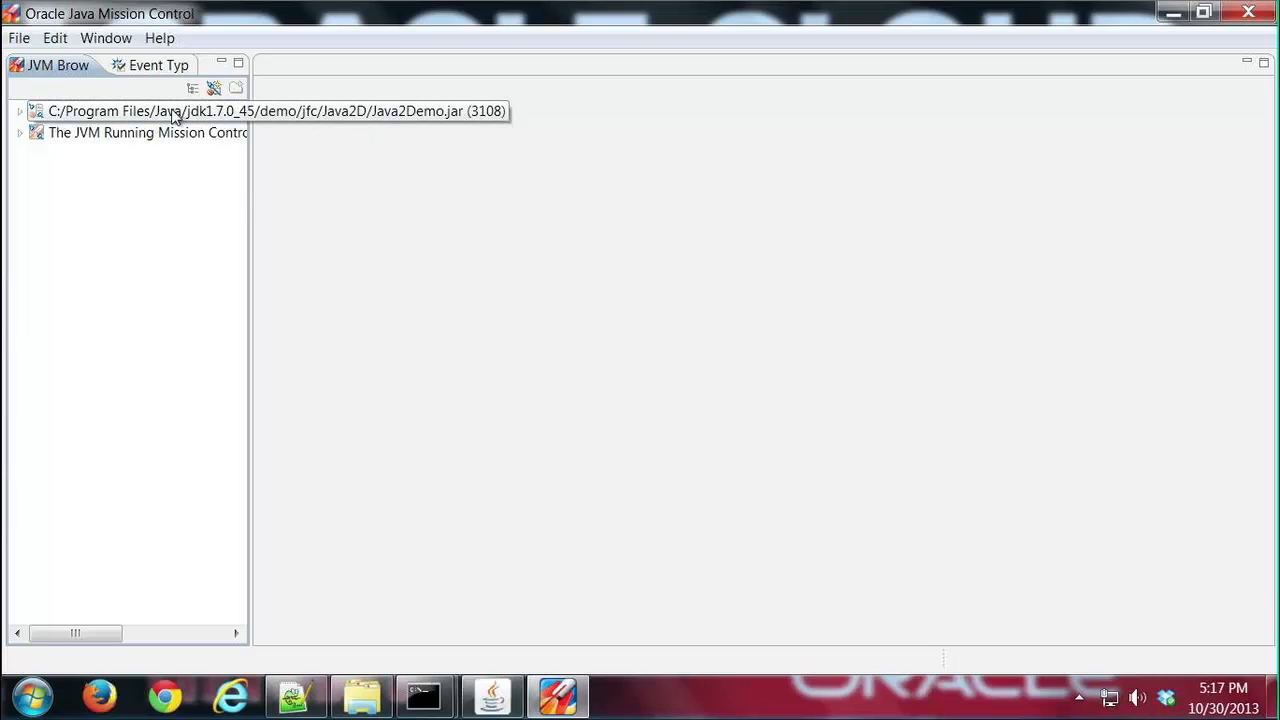
Step: Open the Java2Demo.jar JVM console and bring up that JVM's actions menu
left_click(146, 111)
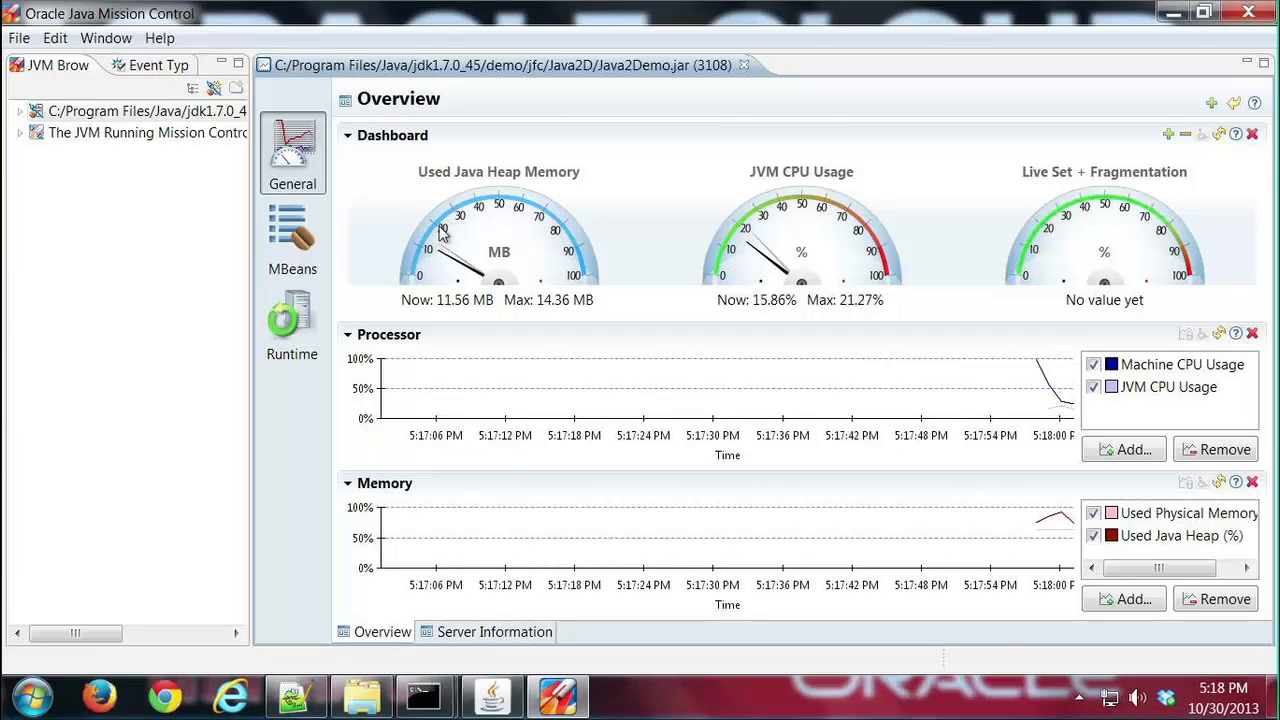
left_click(145, 111)
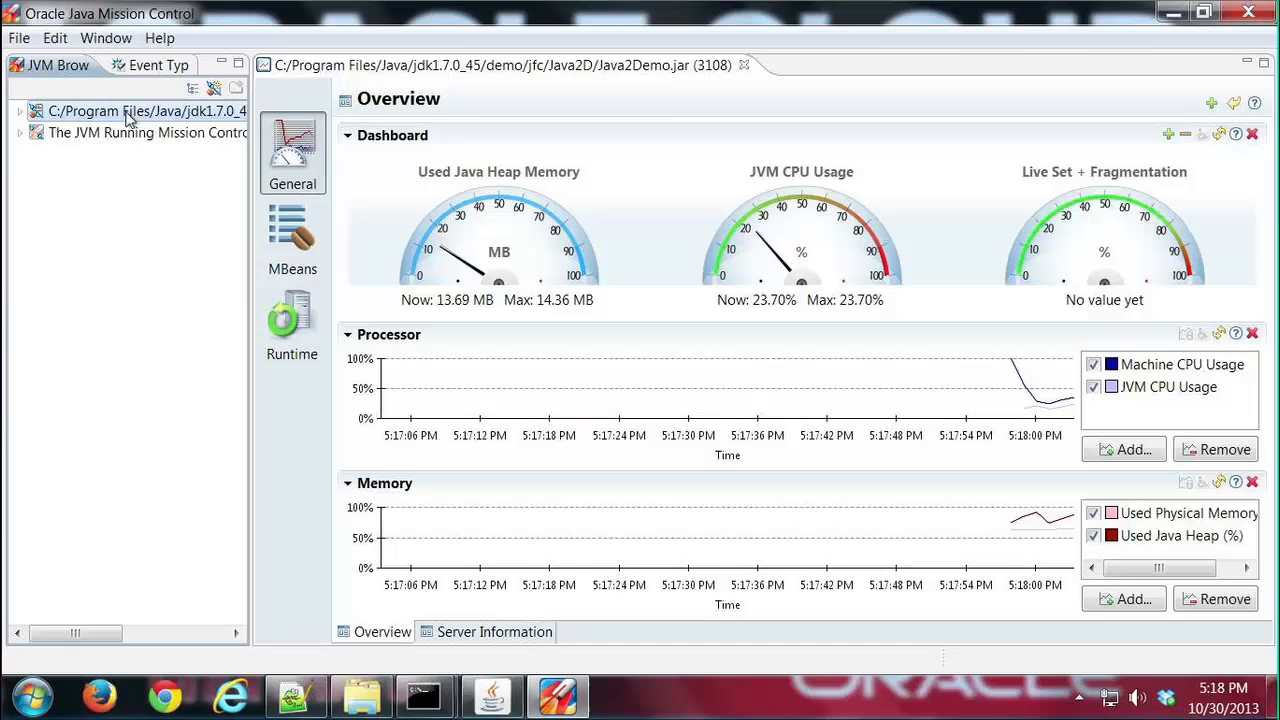
right_click(140, 111)
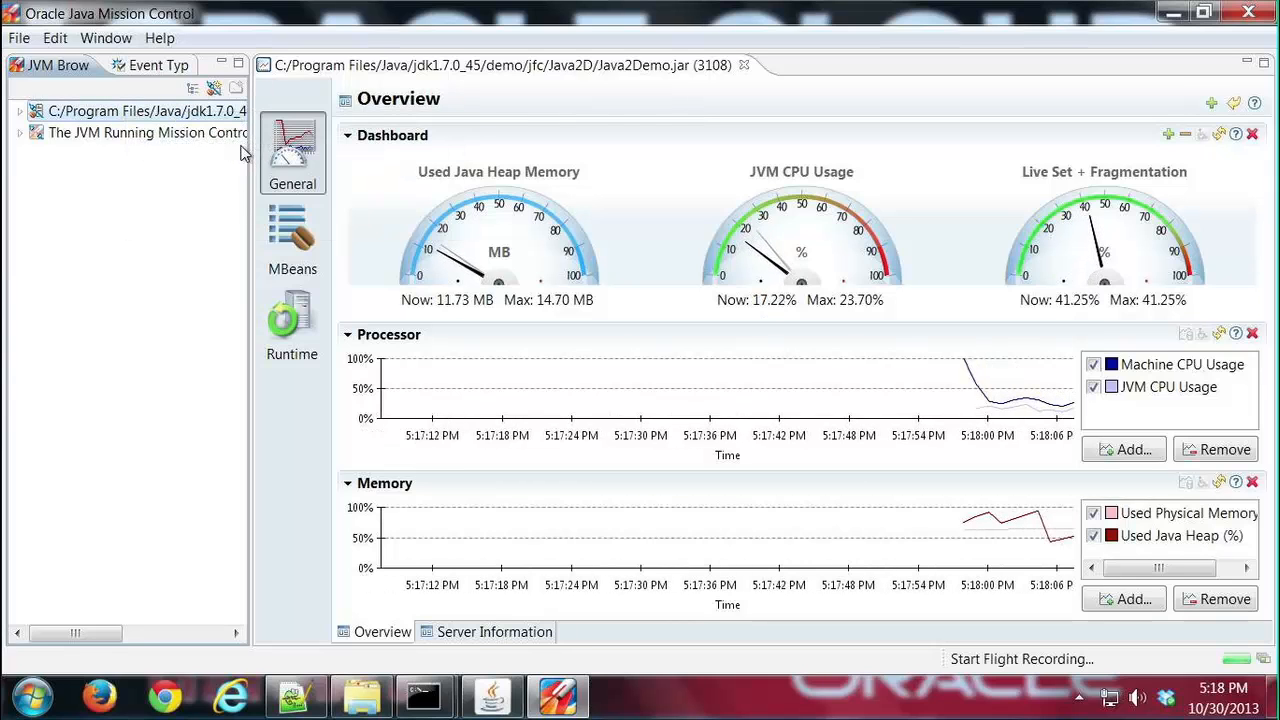
Step: Make My Recording a fixed 5 min recording after briefly trying Continuous with Maximum age
left_click(1021, 658)
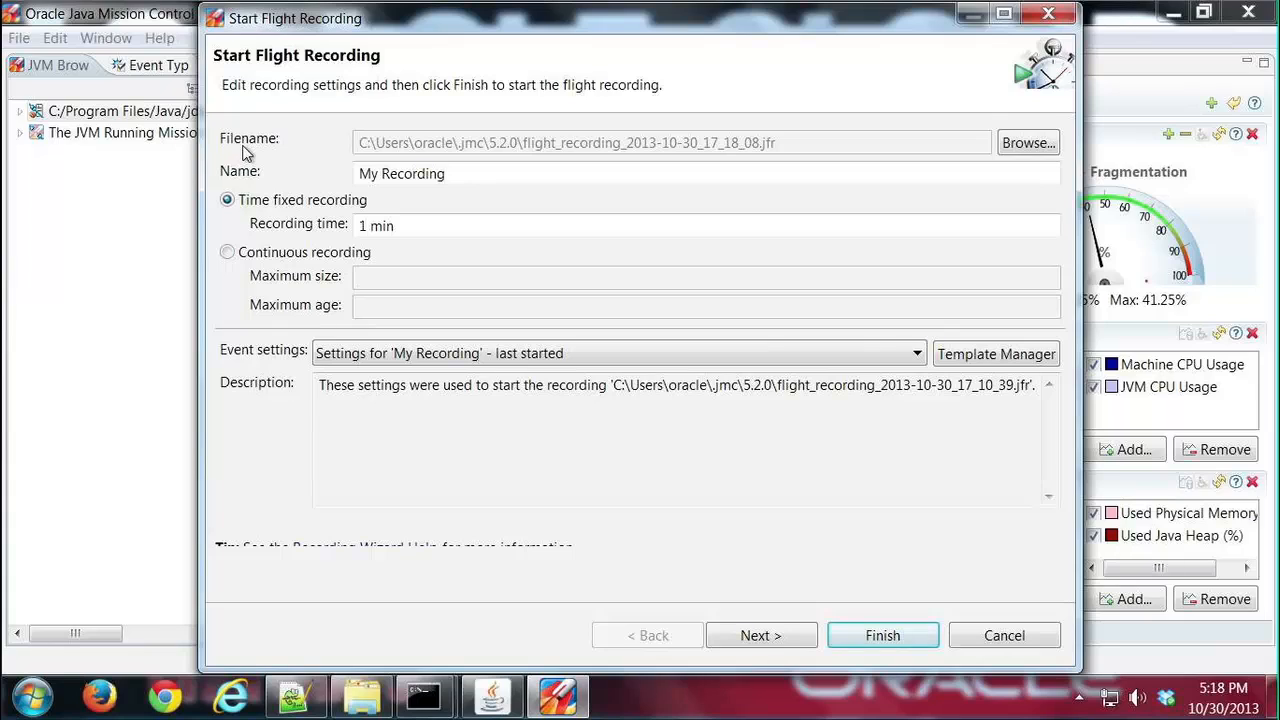
mouse_move(267, 179)
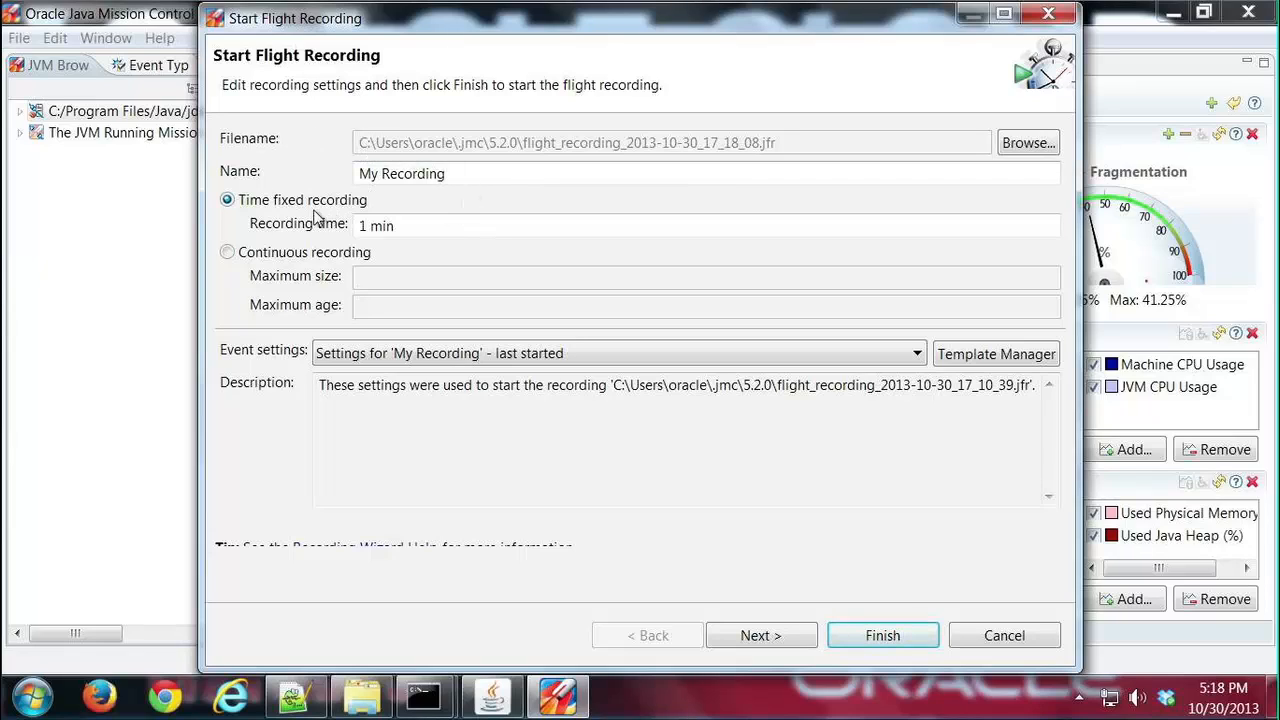
mouse_move(318, 212)
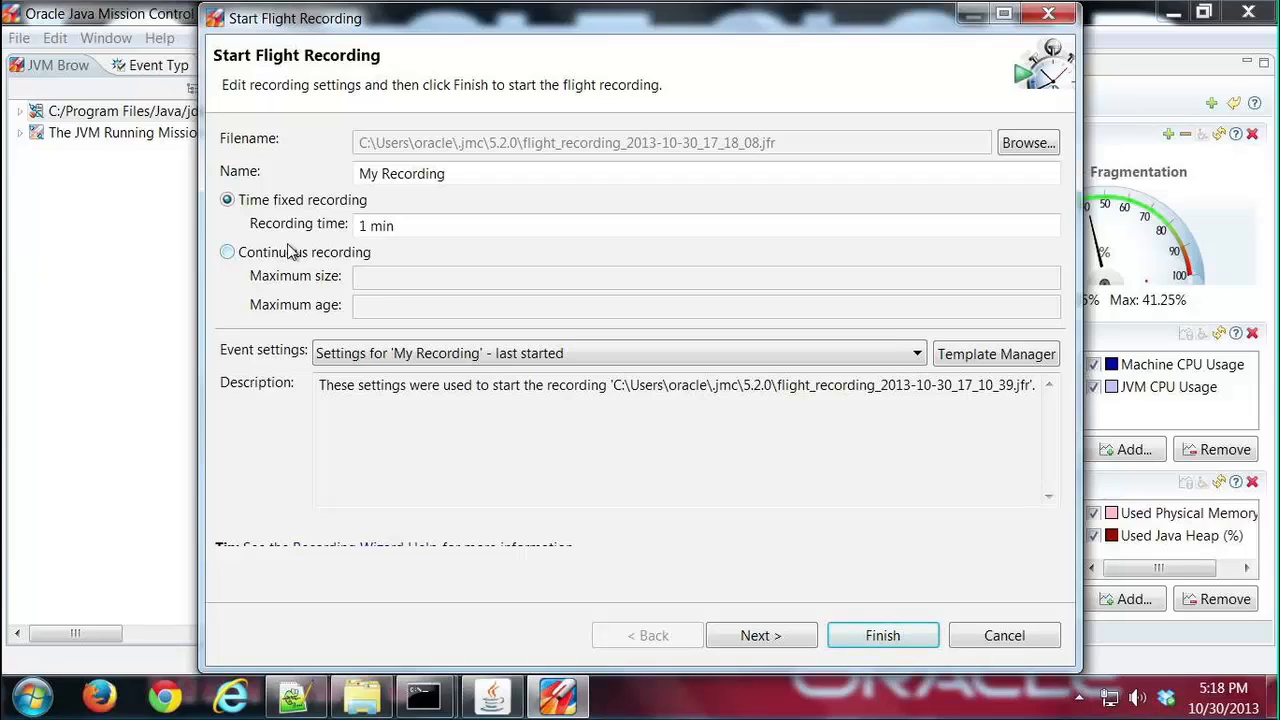
mouse_move(437, 264)
type("5")
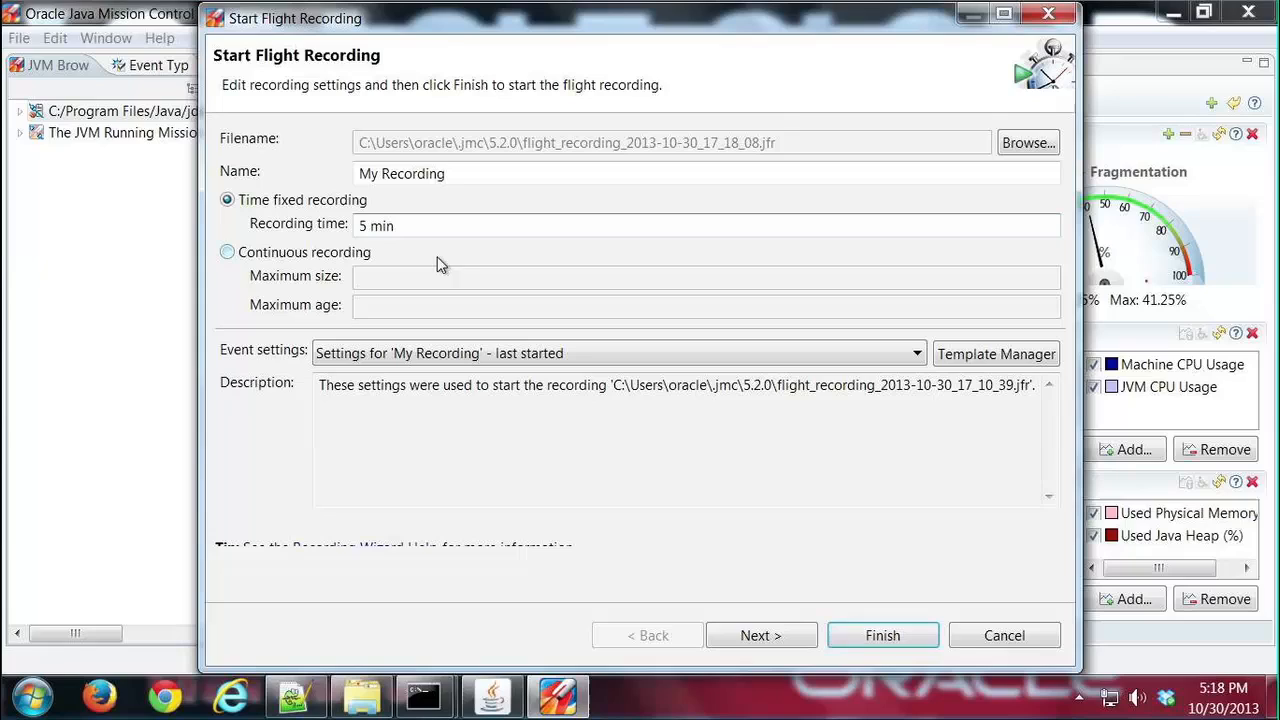
mouse_move(478, 261)
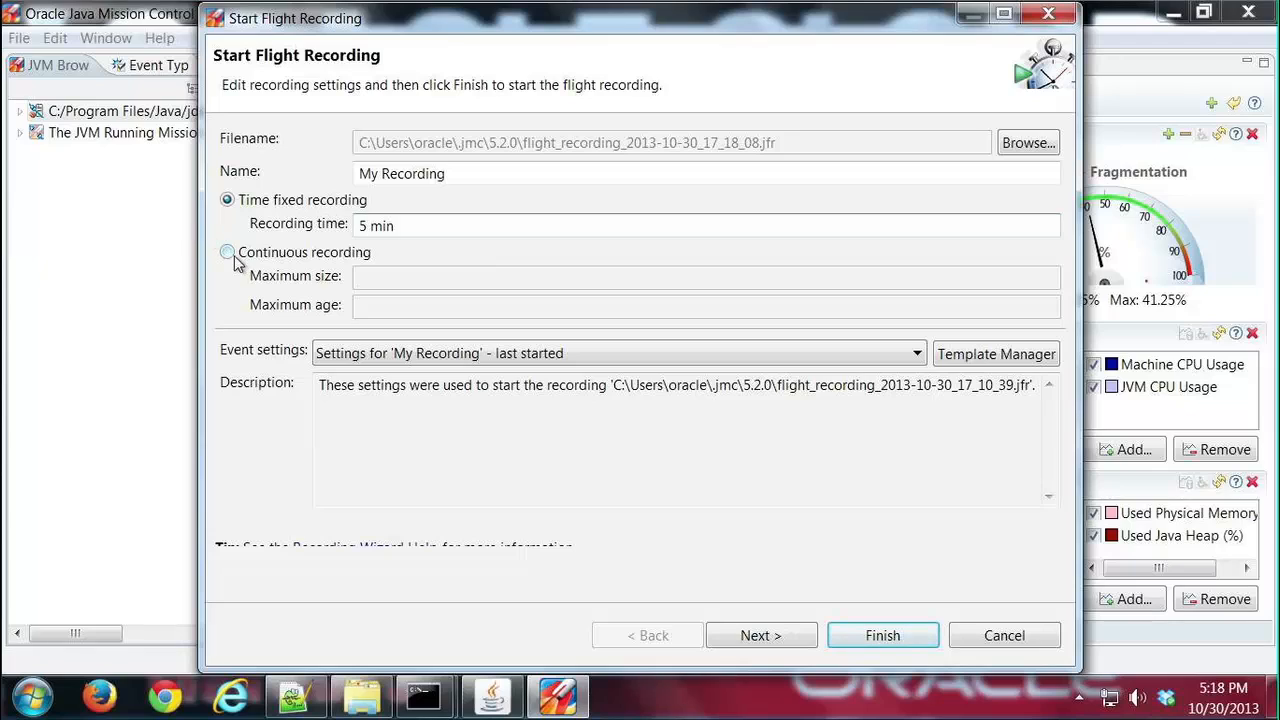
left_click(227, 252)
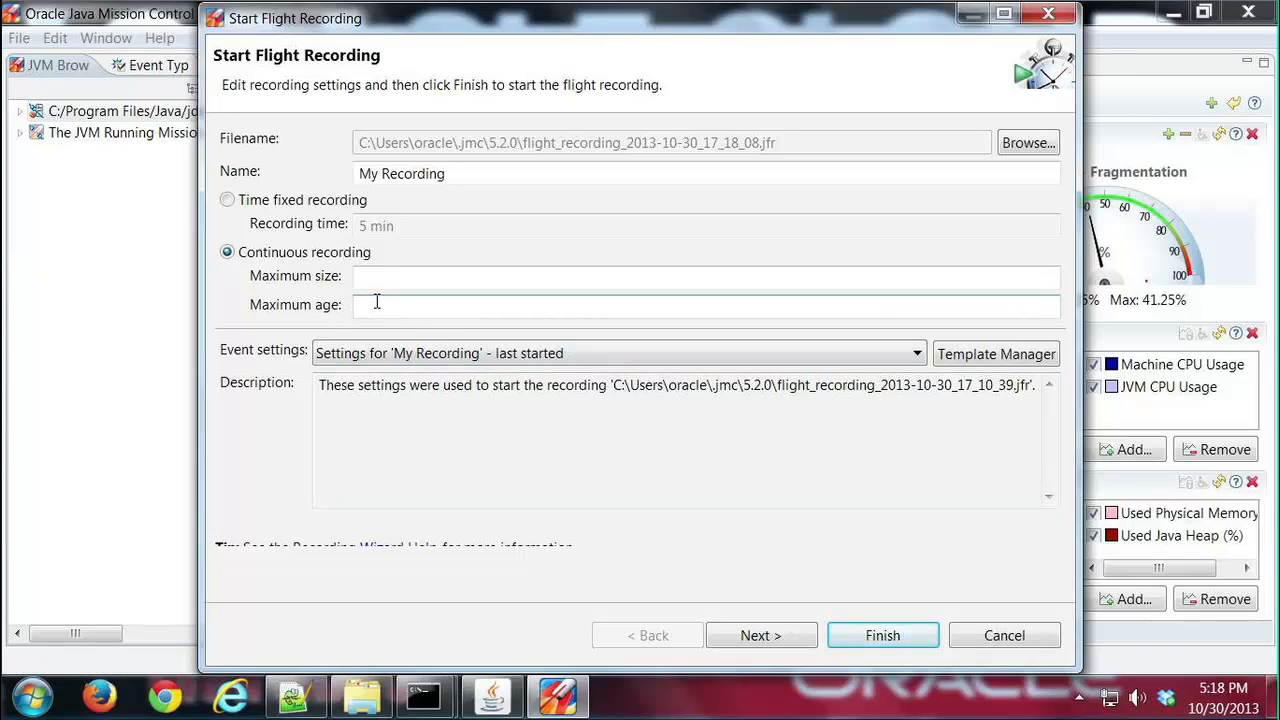
type("5 min")
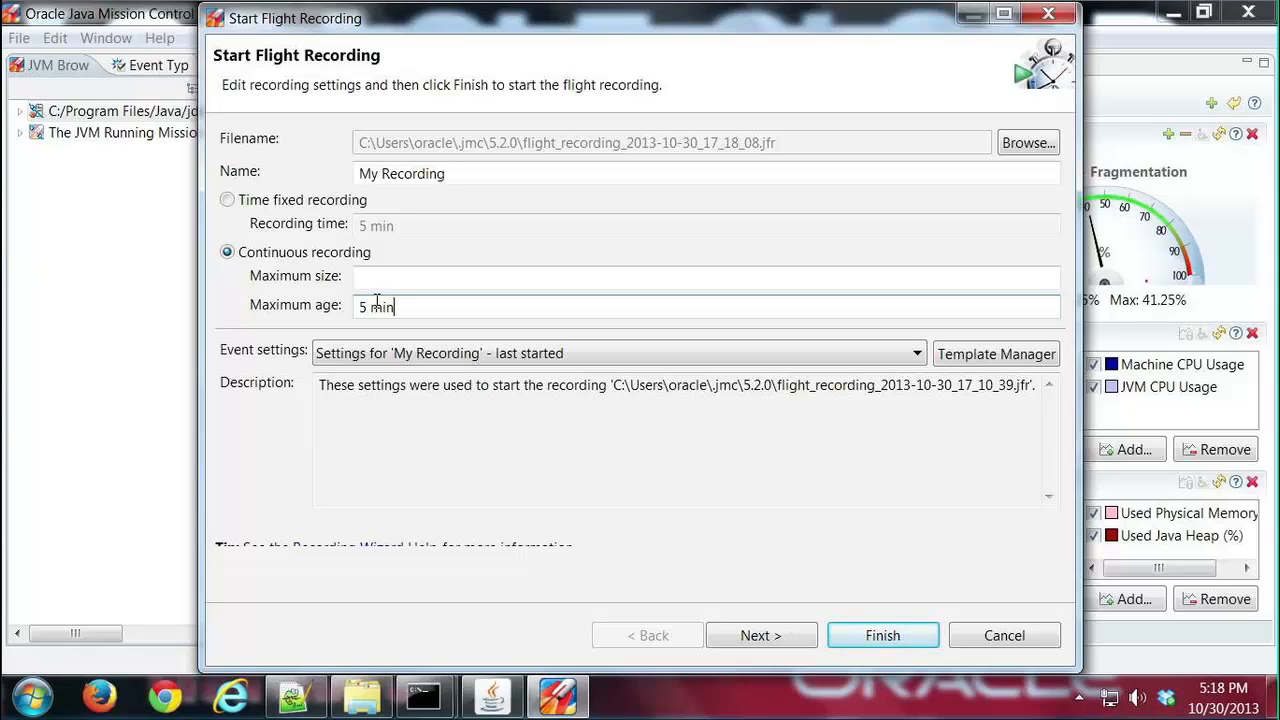
left_click(376, 306)
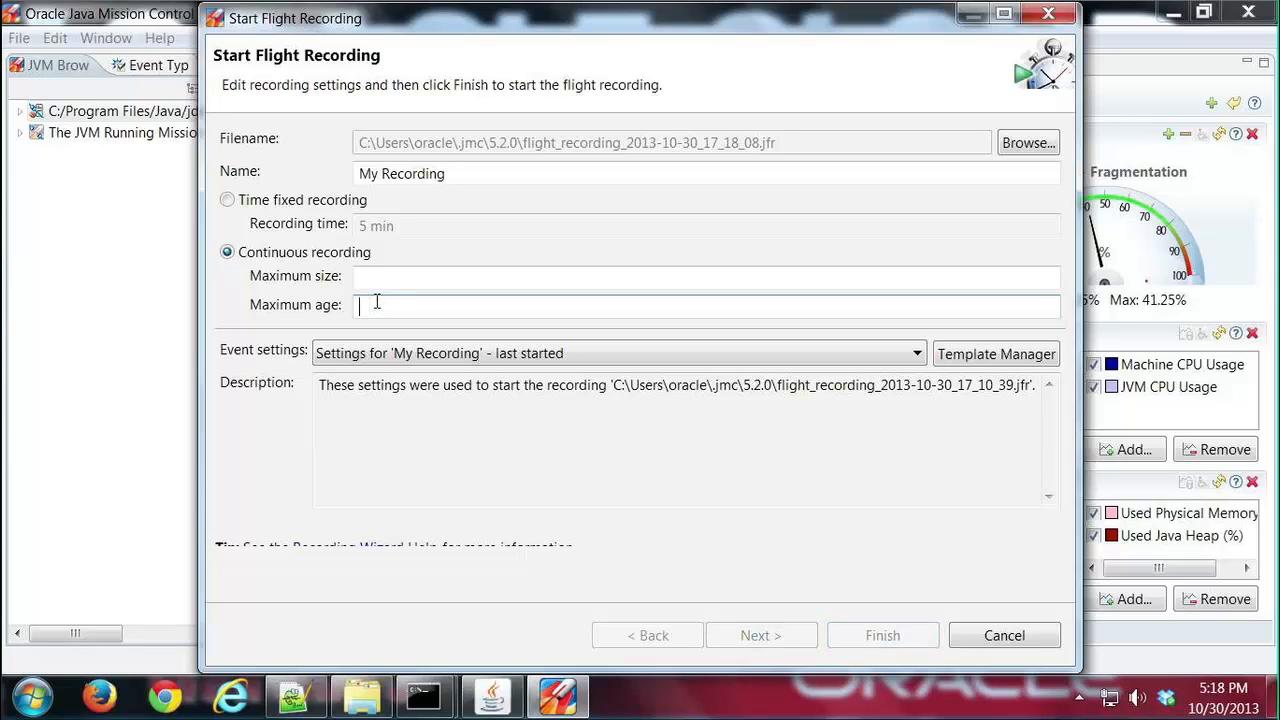
left_click(227, 200)
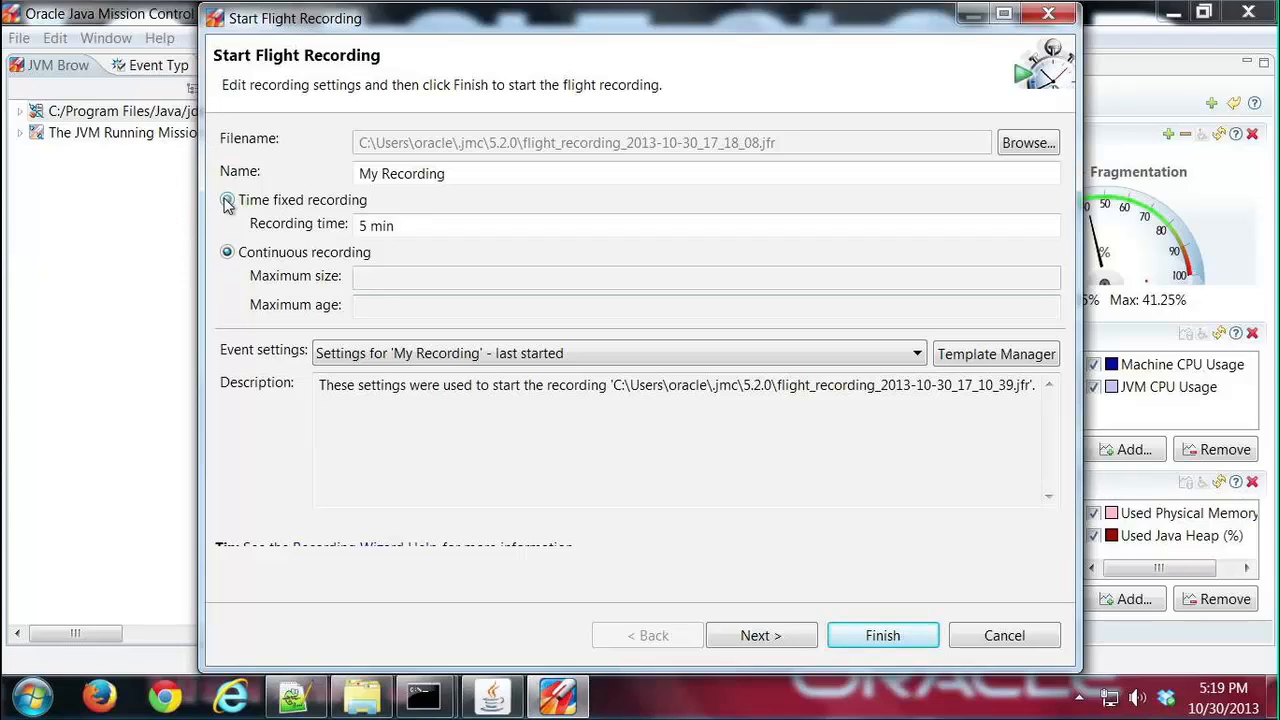
Step: Keep Time fixed recording and choose the Profiling - on server event settings template
left_click(227, 200)
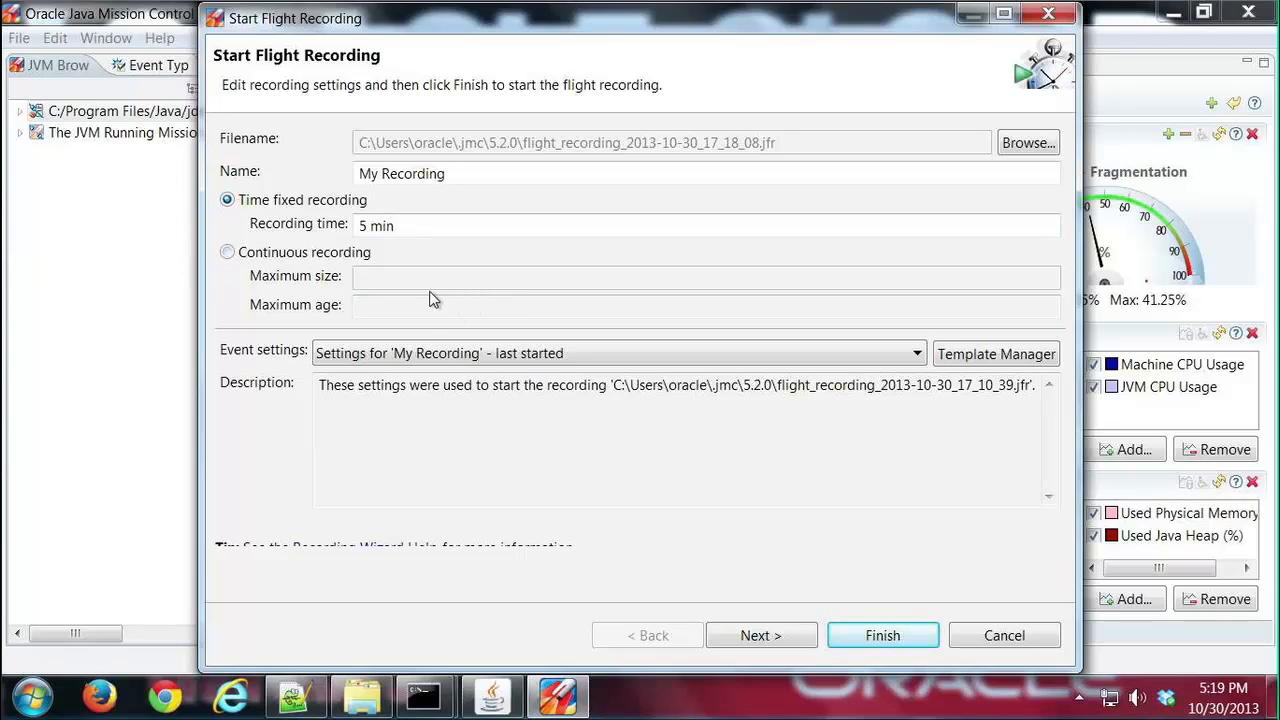
mouse_move(255, 353)
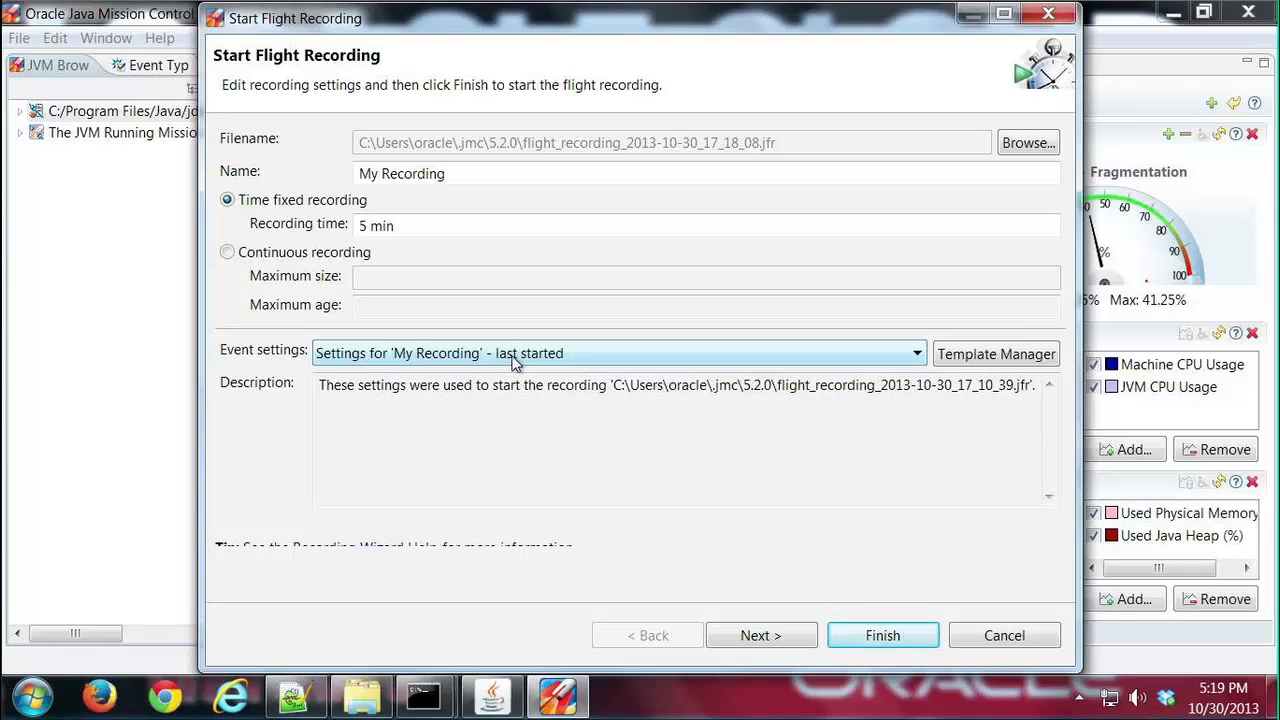
left_click(614, 353)
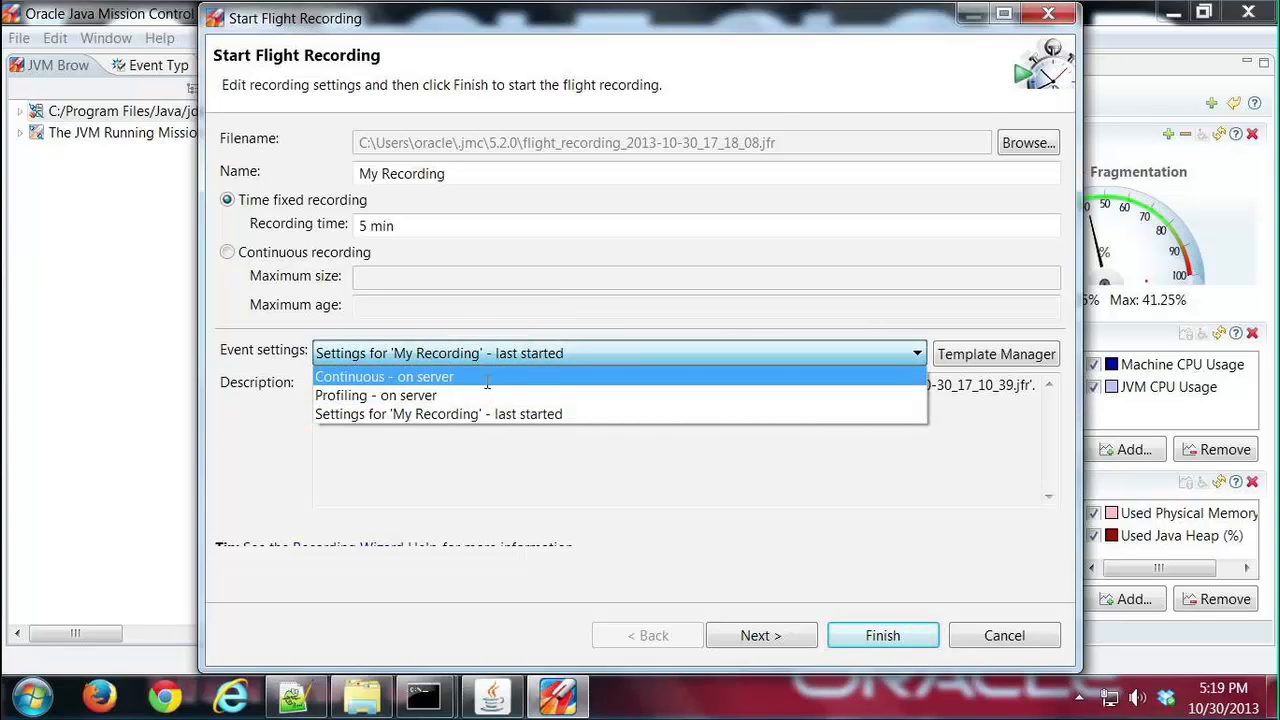
left_click(384, 376)
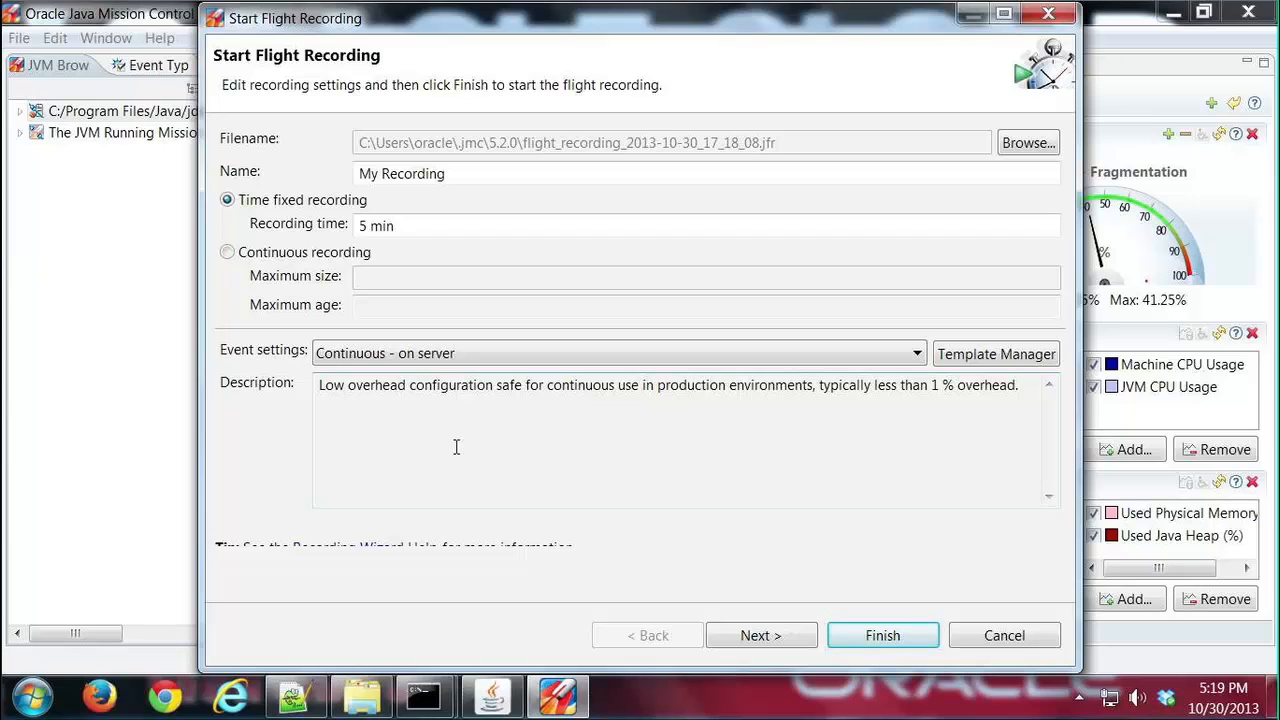
left_click(615, 352)
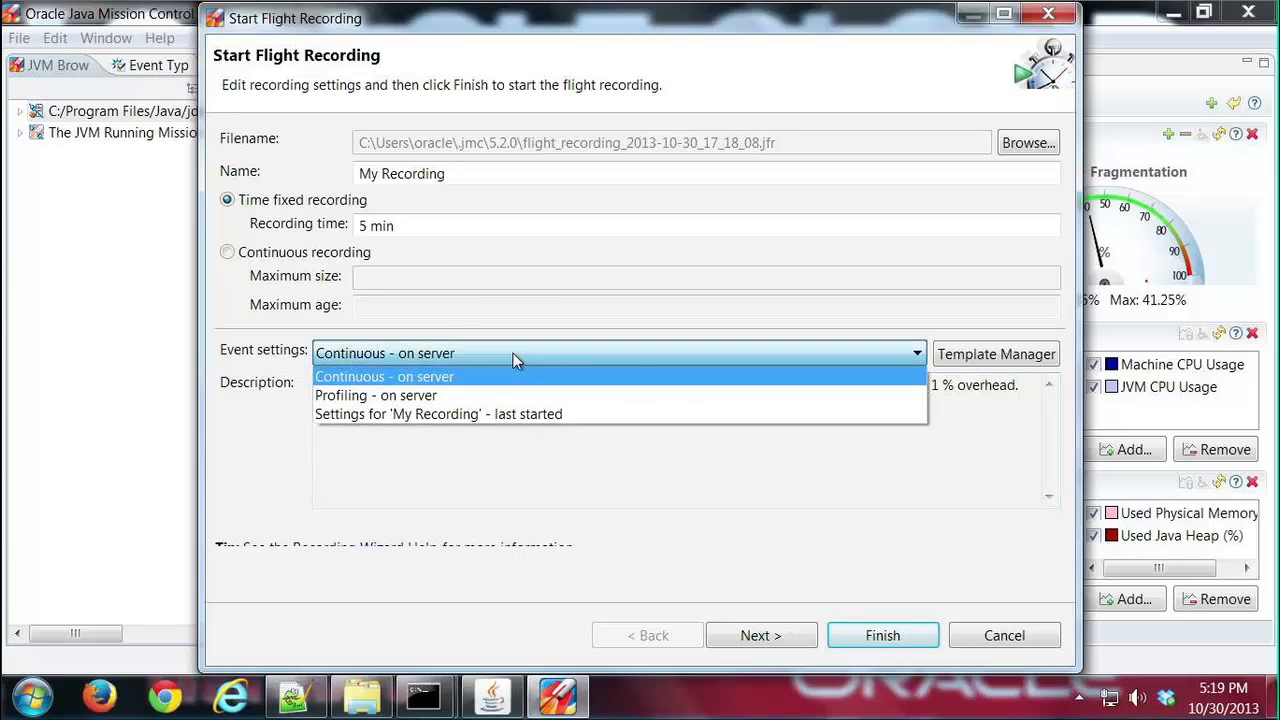
left_click(376, 395)
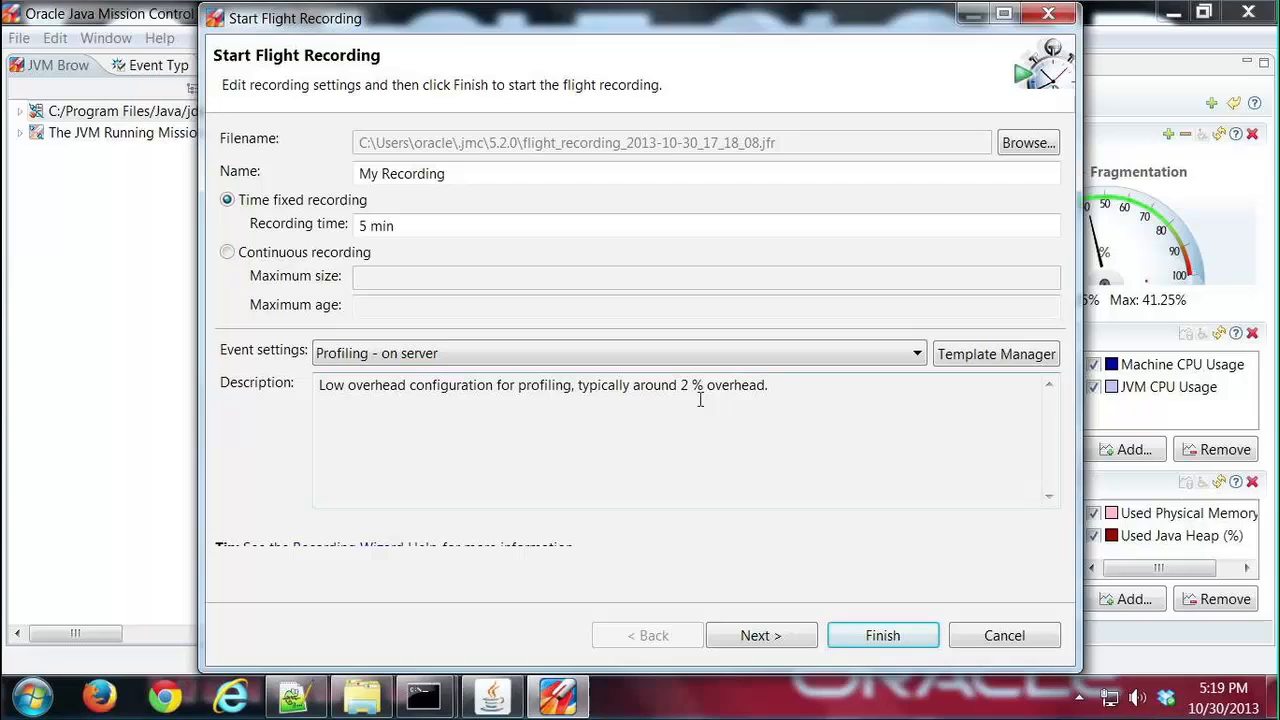
mouse_move(693, 395)
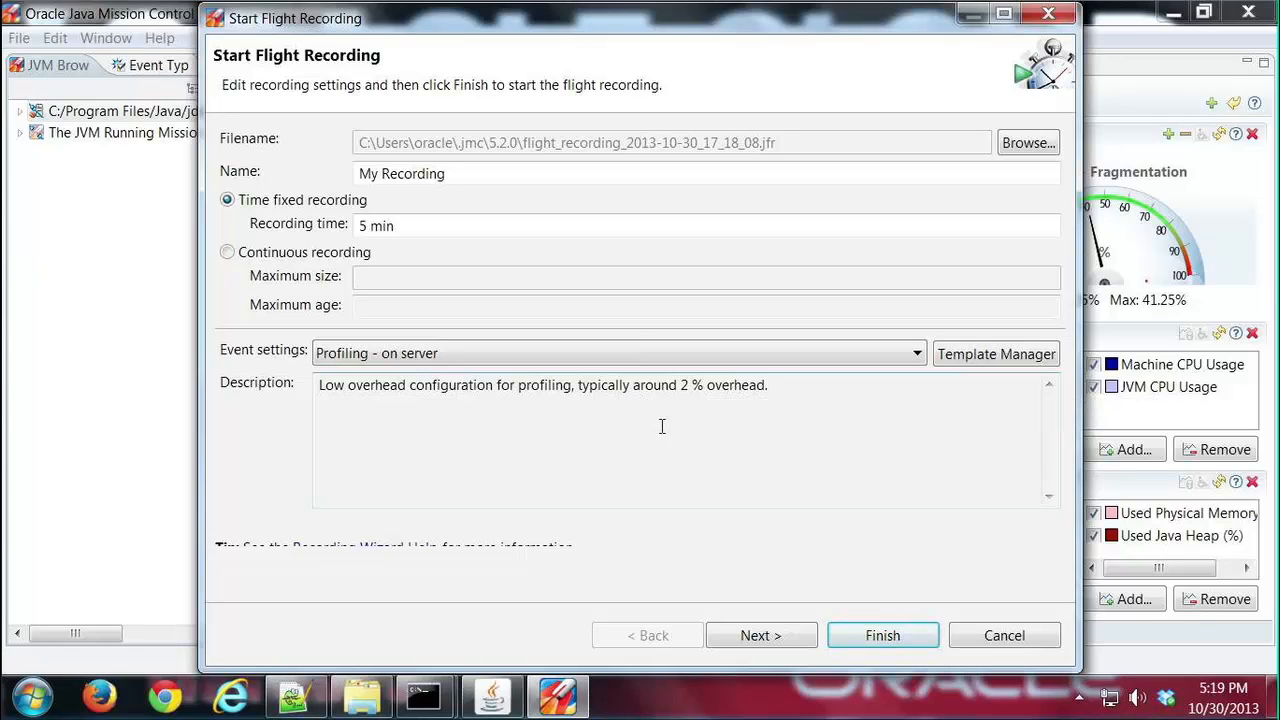
Step: Enable Class Loading, Heap Statistics, all exceptions and all garbage collector events, then advance
left_click(761, 635)
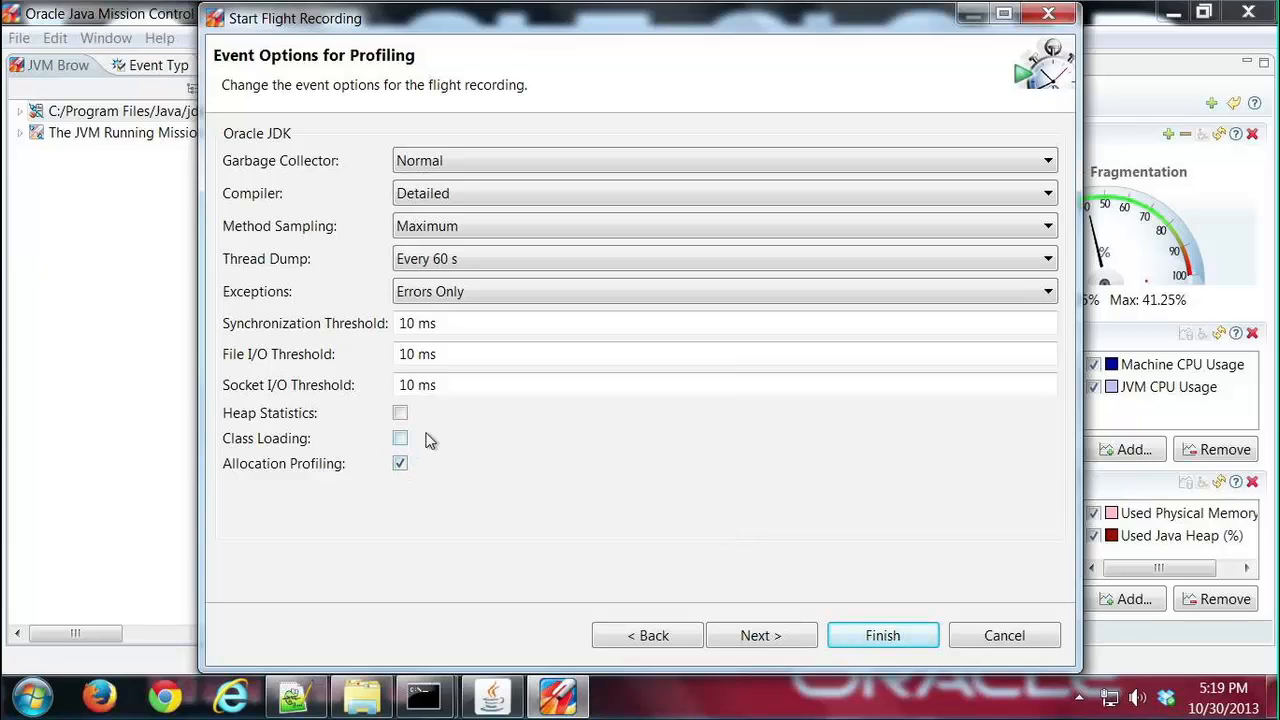
mouse_move(448, 438)
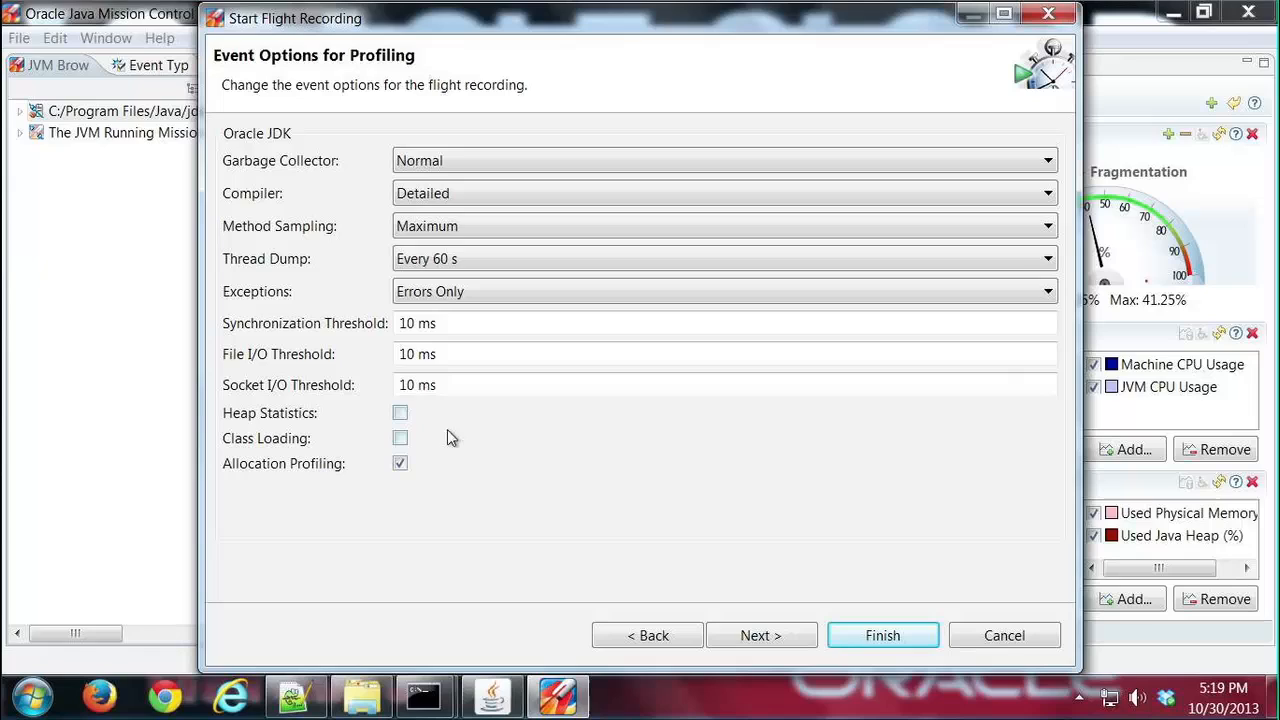
left_click(400, 438)
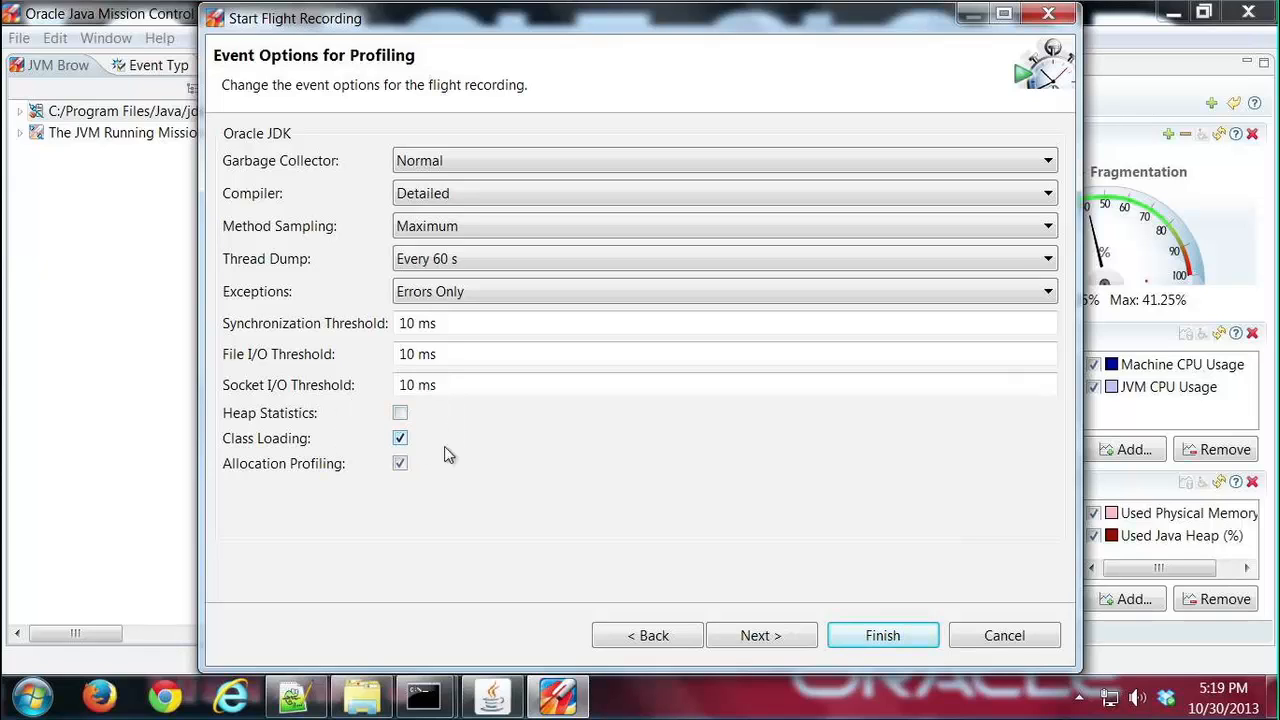
left_click(400, 412)
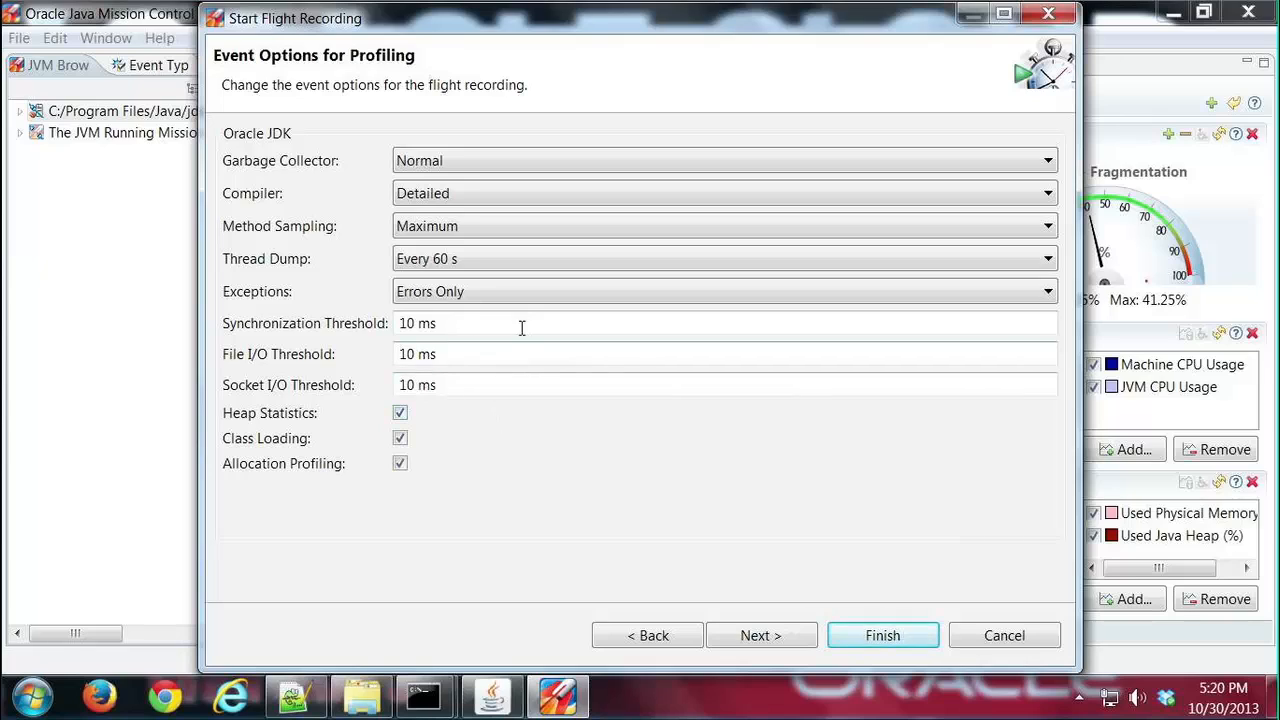
mouse_move(375, 308)
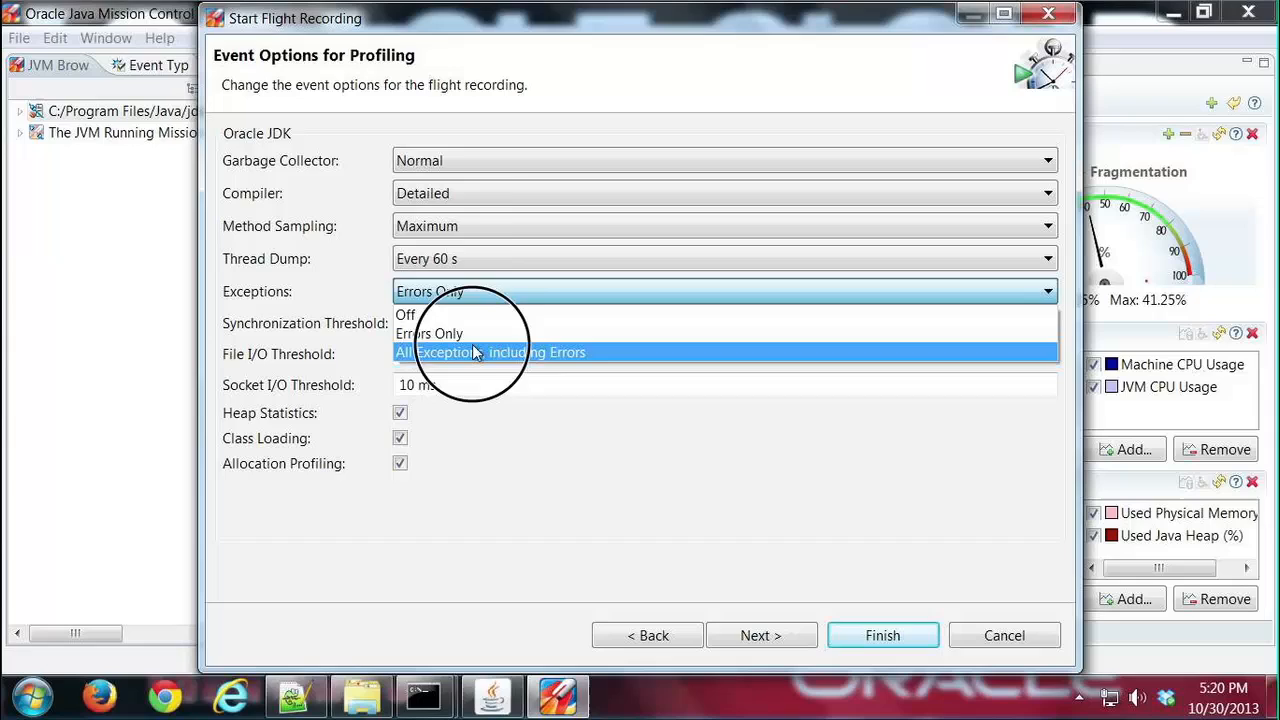
left_click(497, 352)
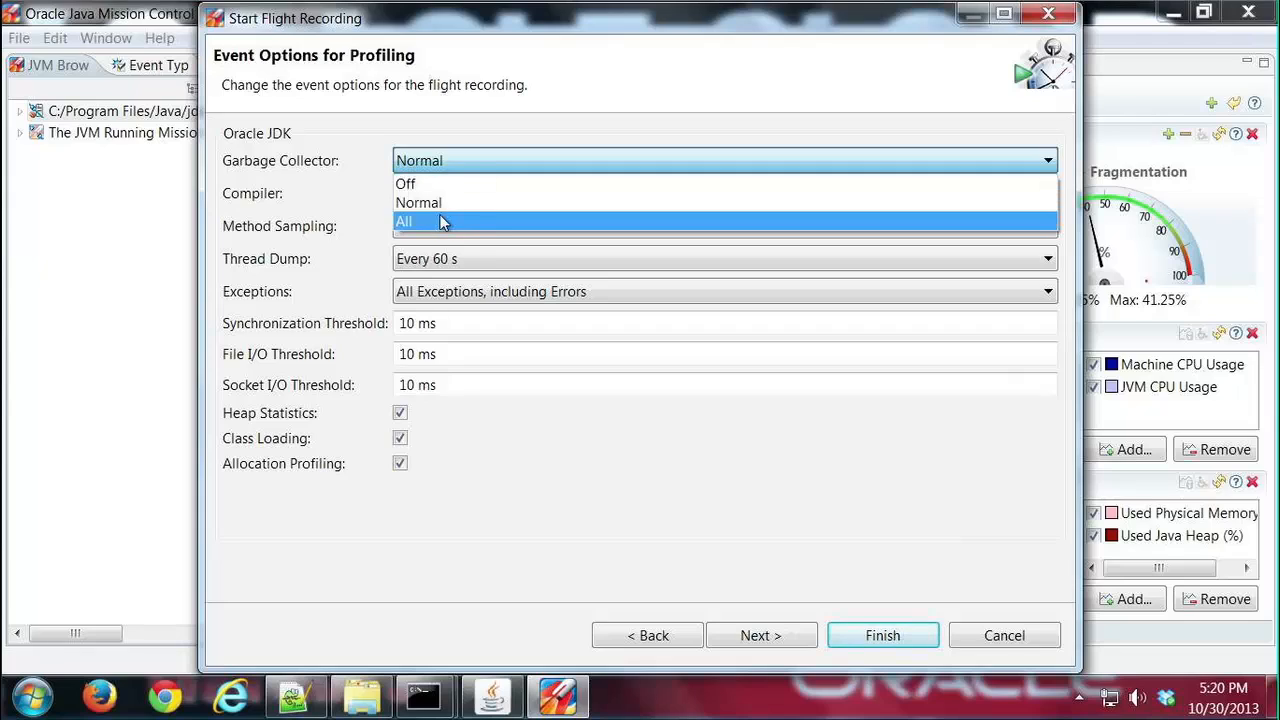
left_click(404, 221)
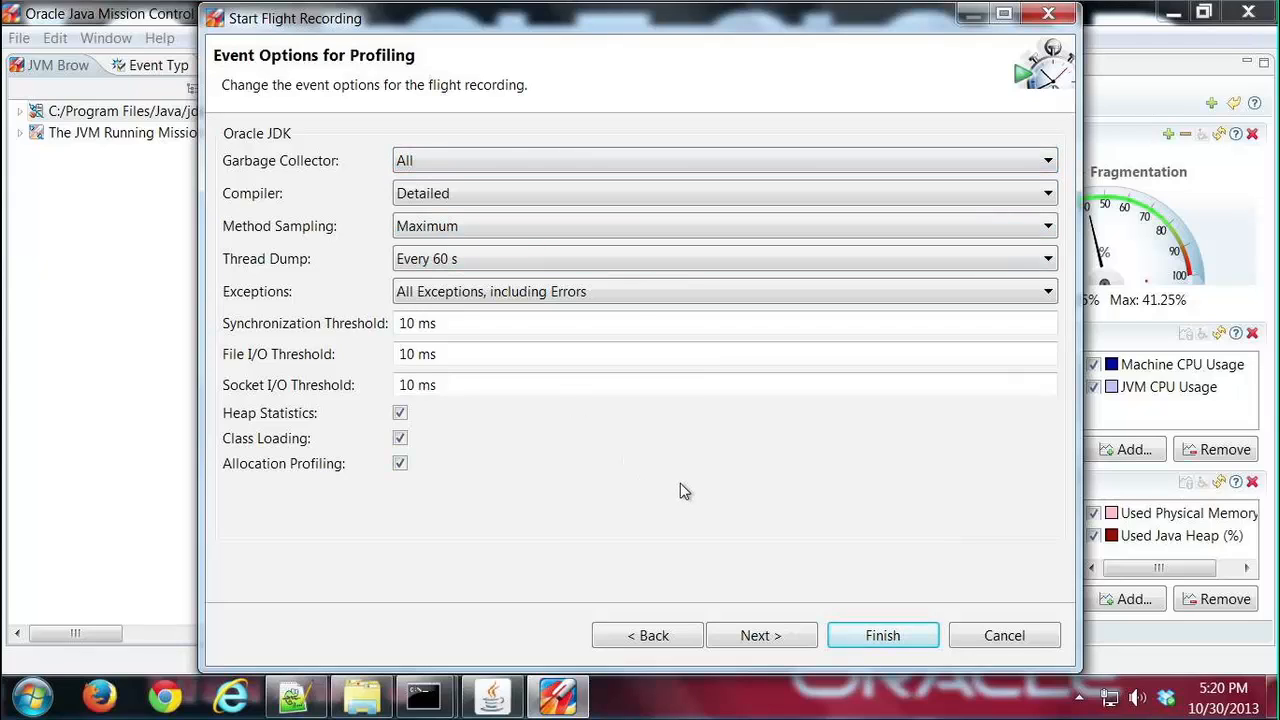
mouse_move(699, 485)
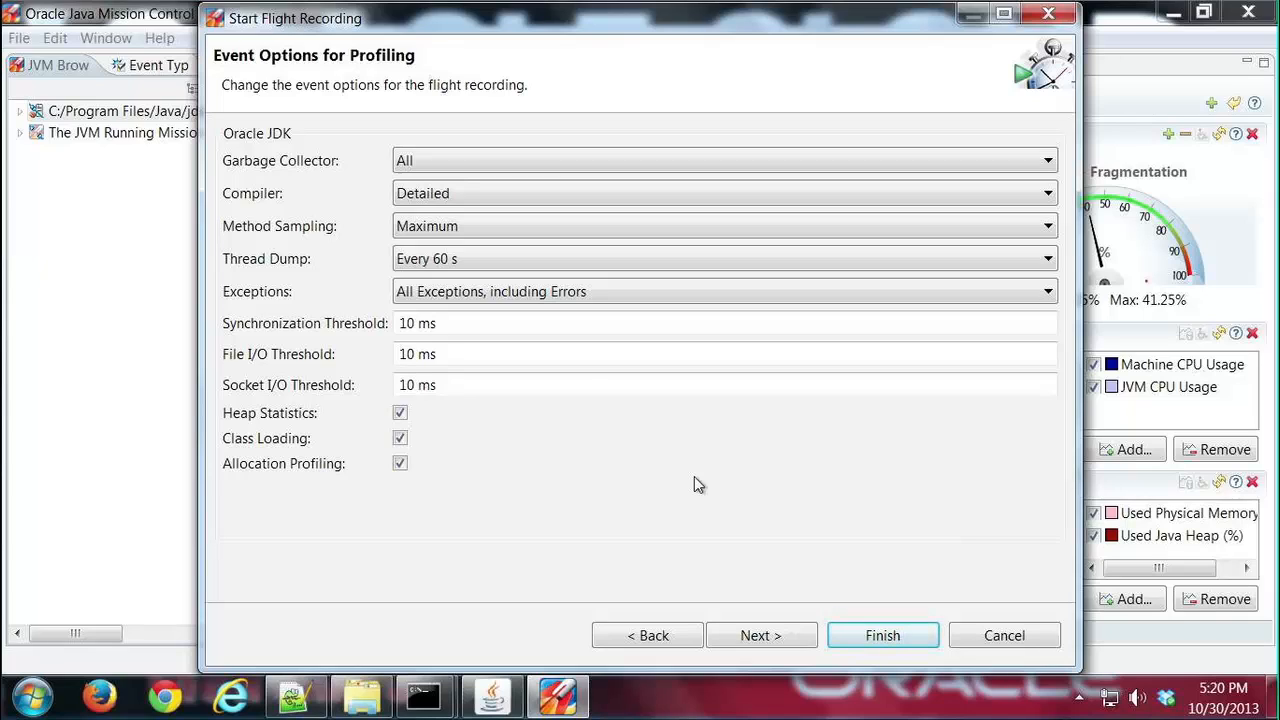
mouse_move(742, 610)
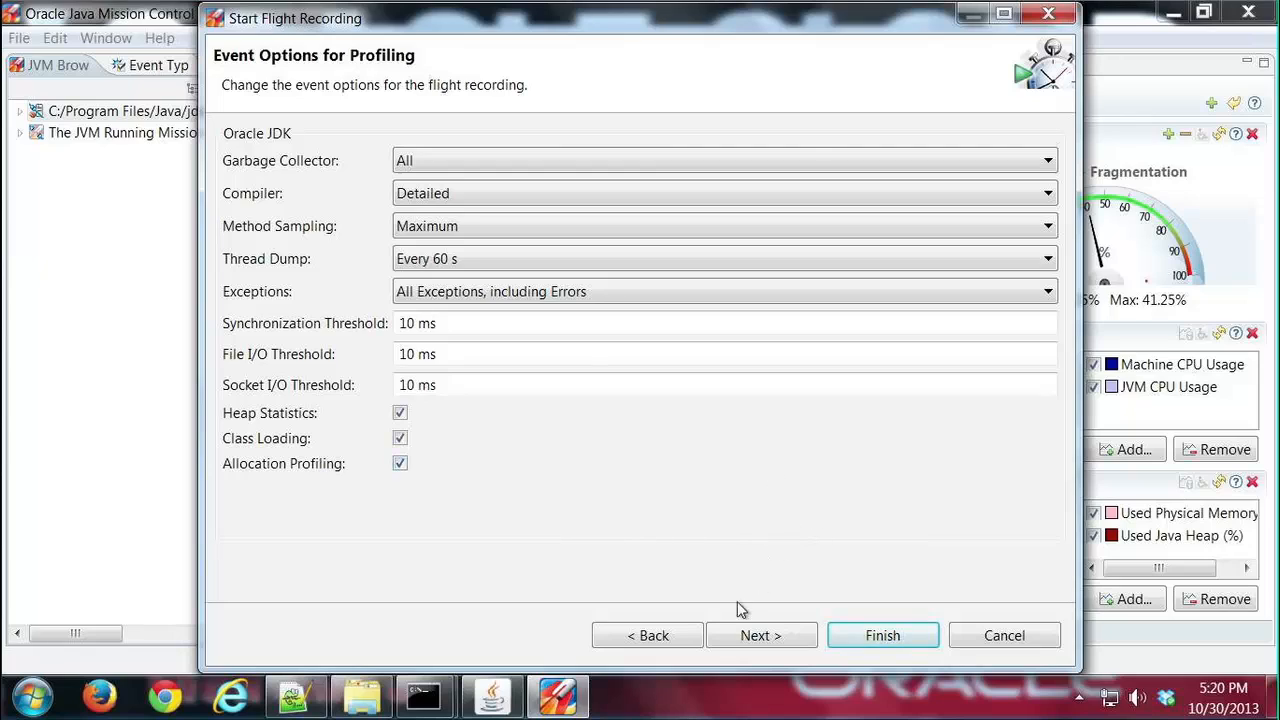
left_click(760, 635)
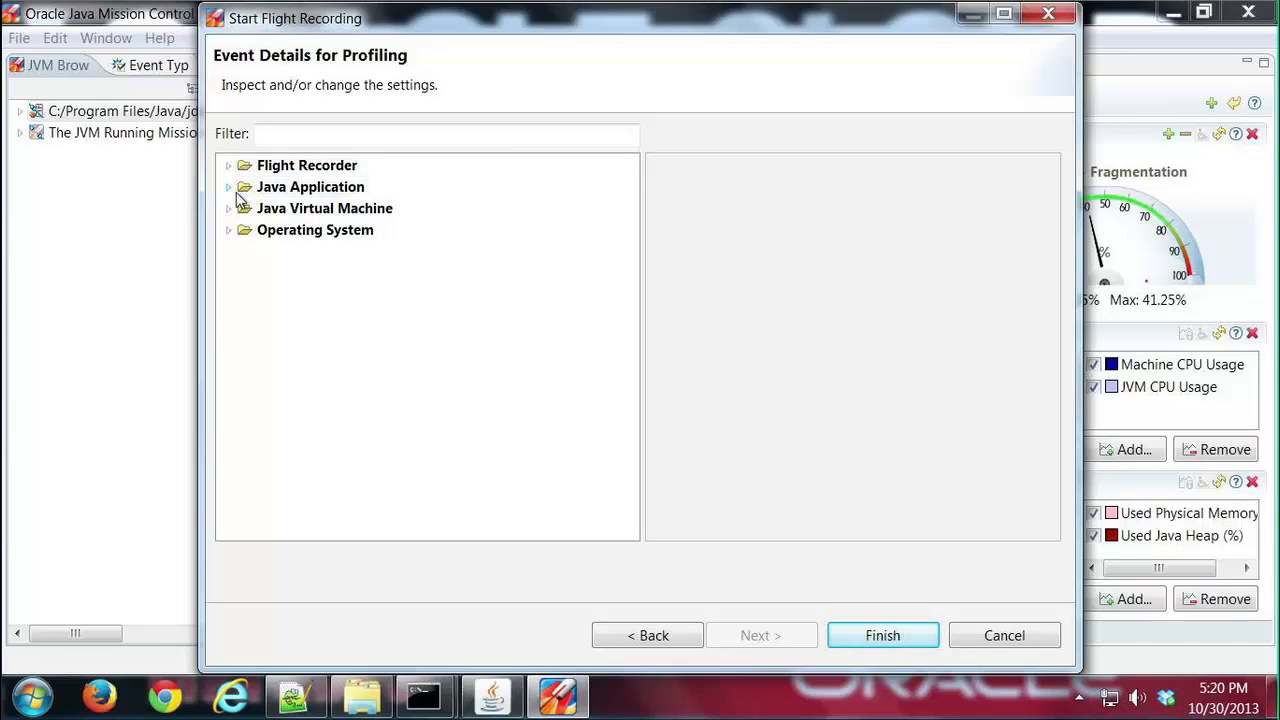
Step: Expand and collapse the Java Application, Java Virtual Machine and Flag groups, then finish the wizard
left_click(228, 187)
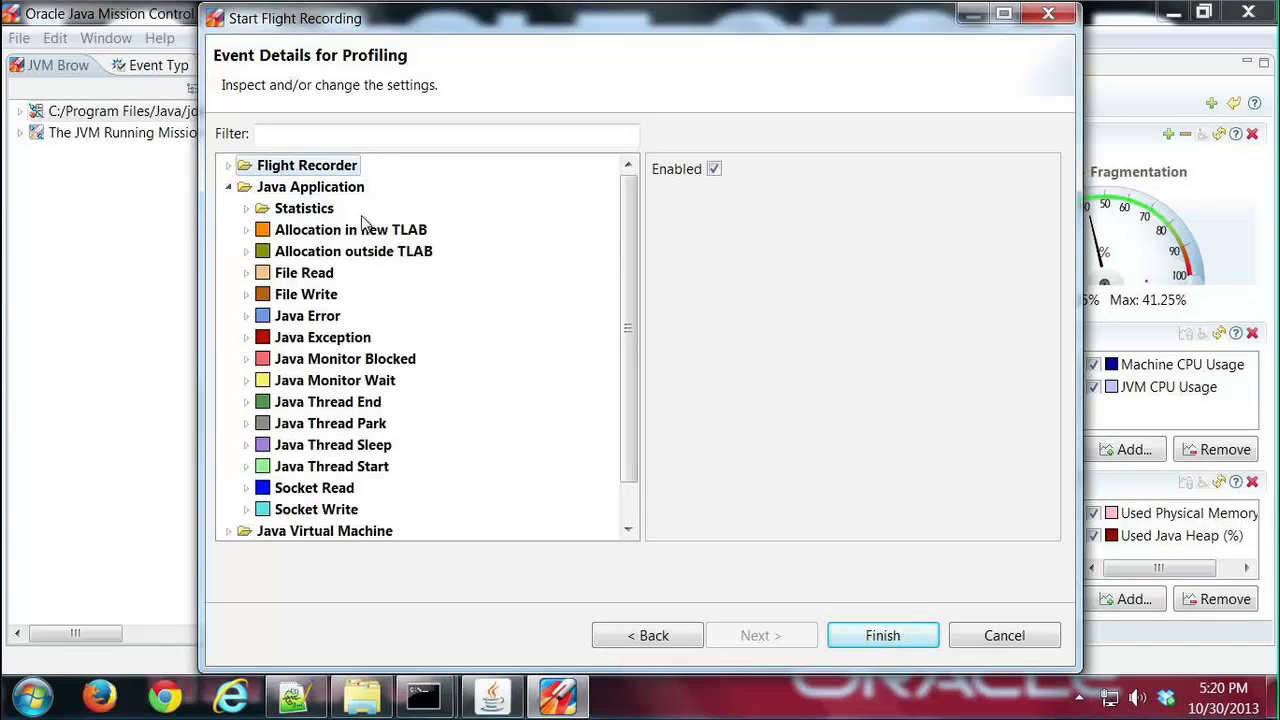
left_click(246, 273)
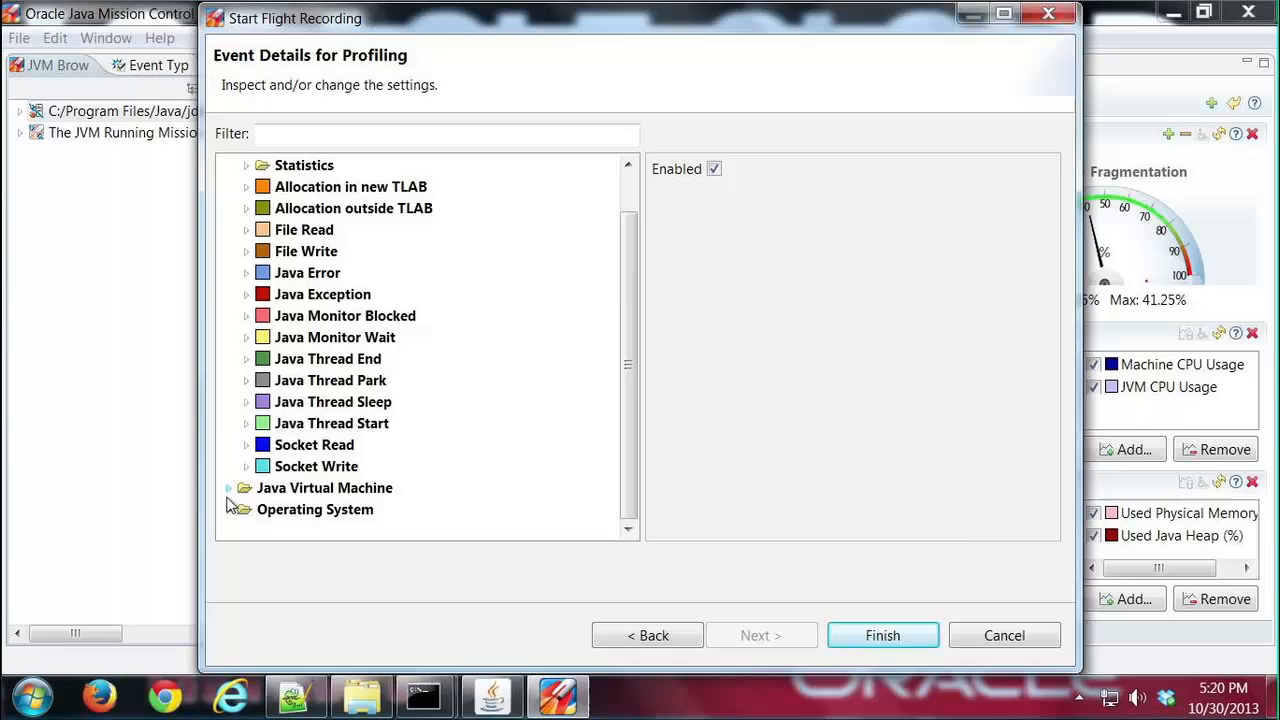
left_click(228, 294)
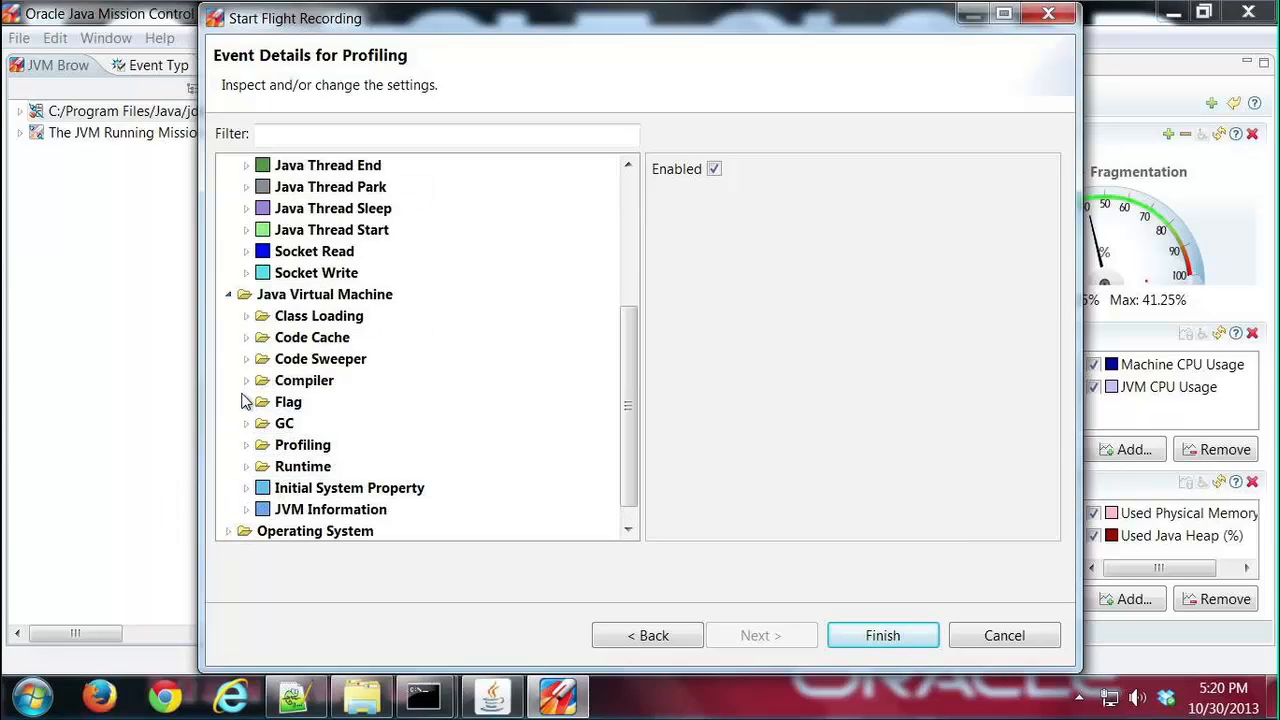
left_click(246, 401)
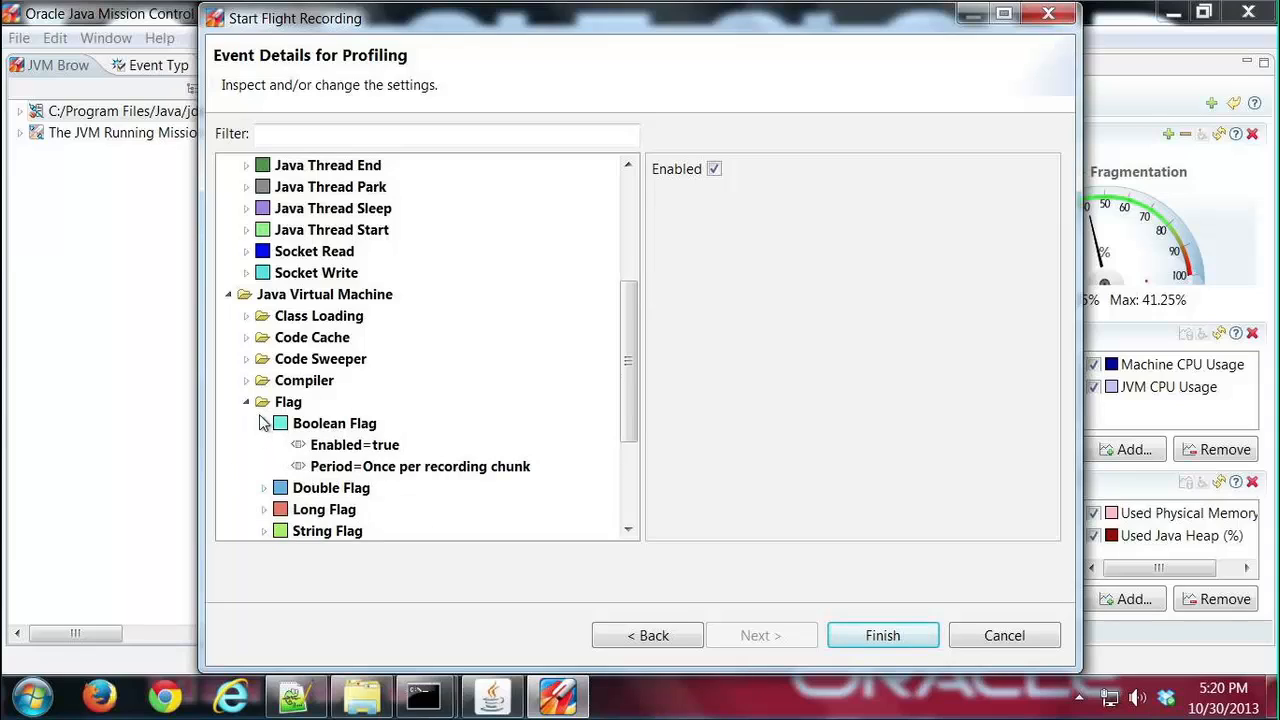
left_click(246, 401)
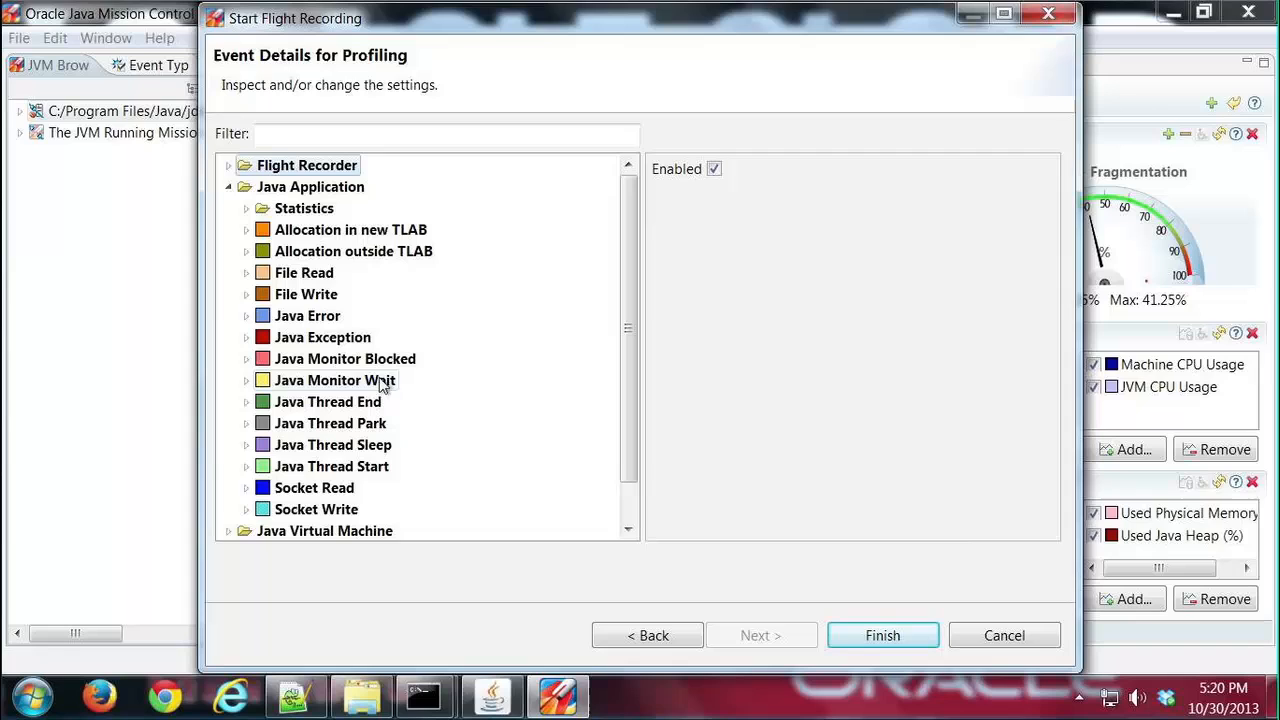
left_click(228, 187)
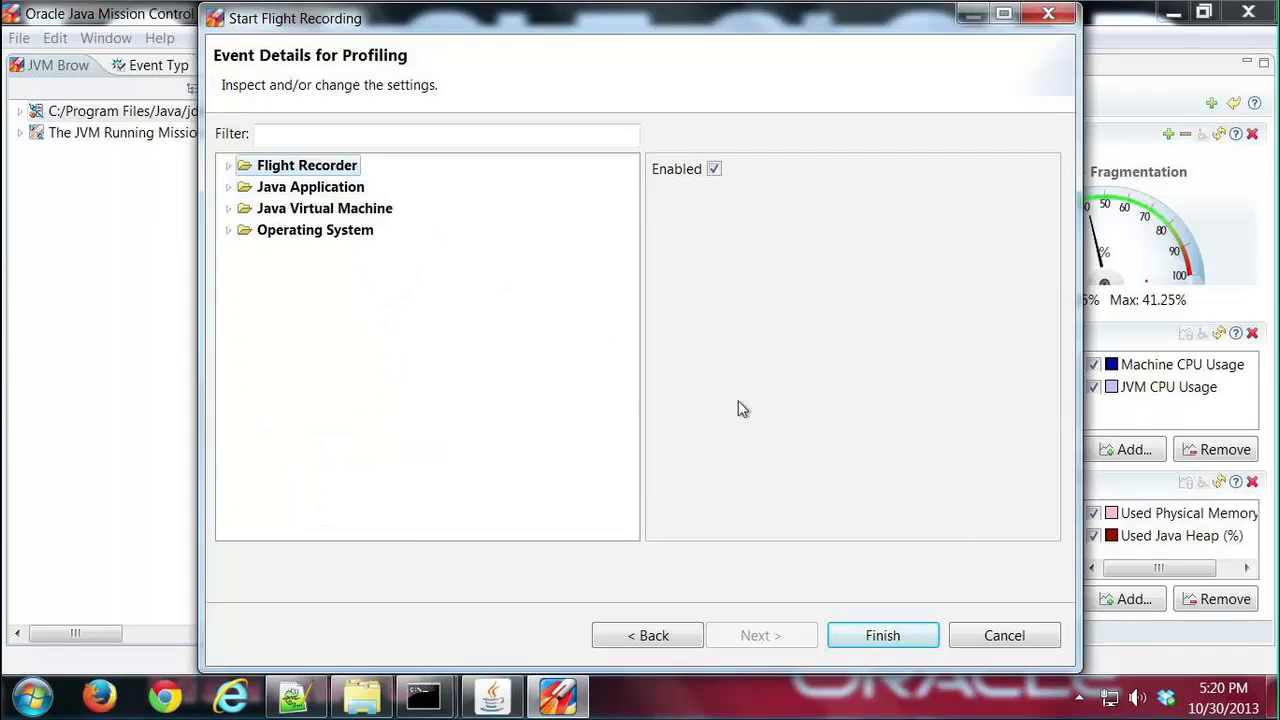
mouse_move(882, 635)
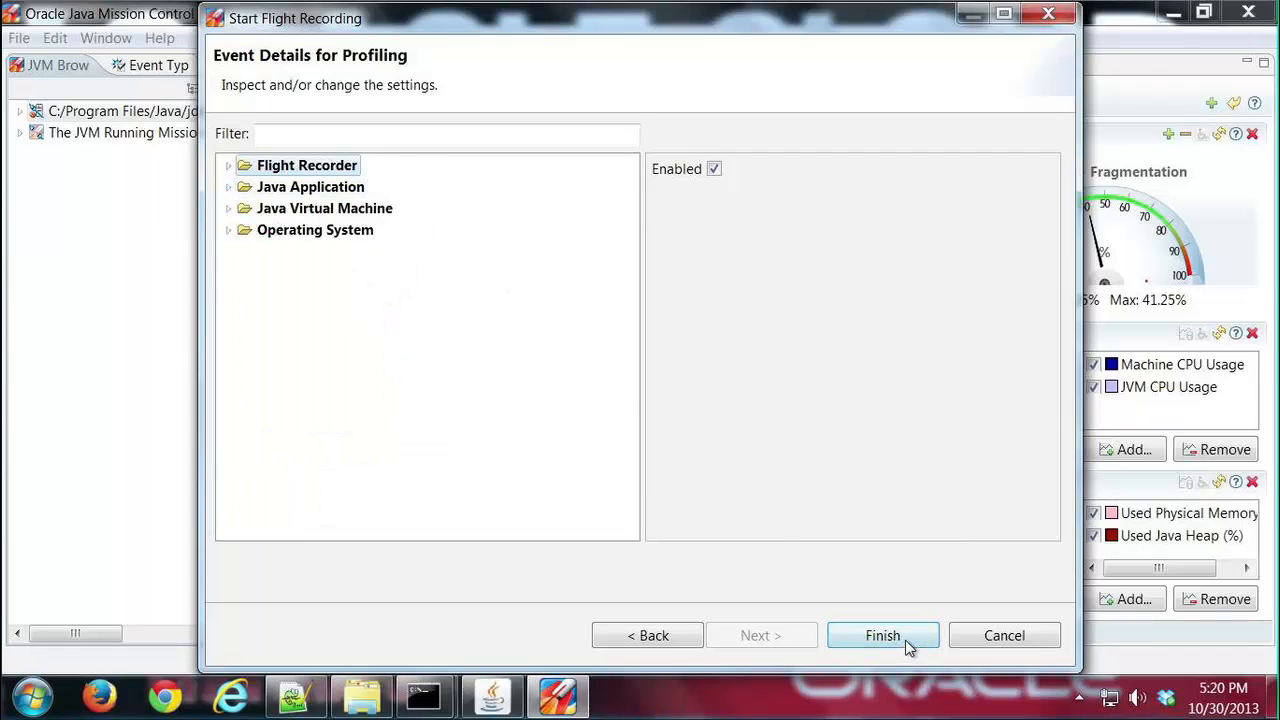
left_click(882, 635)
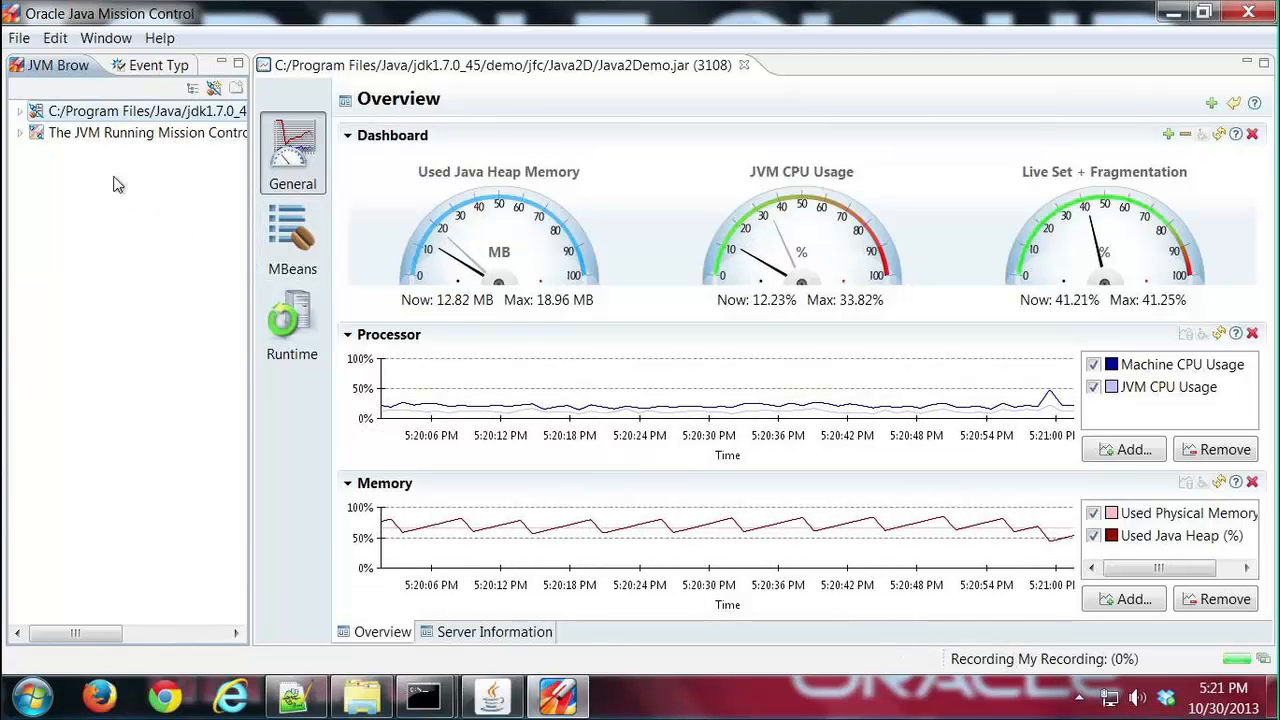
Step: Open the JVM's actions and expand Flight Recorder to show My Recording
right_click(145, 111)
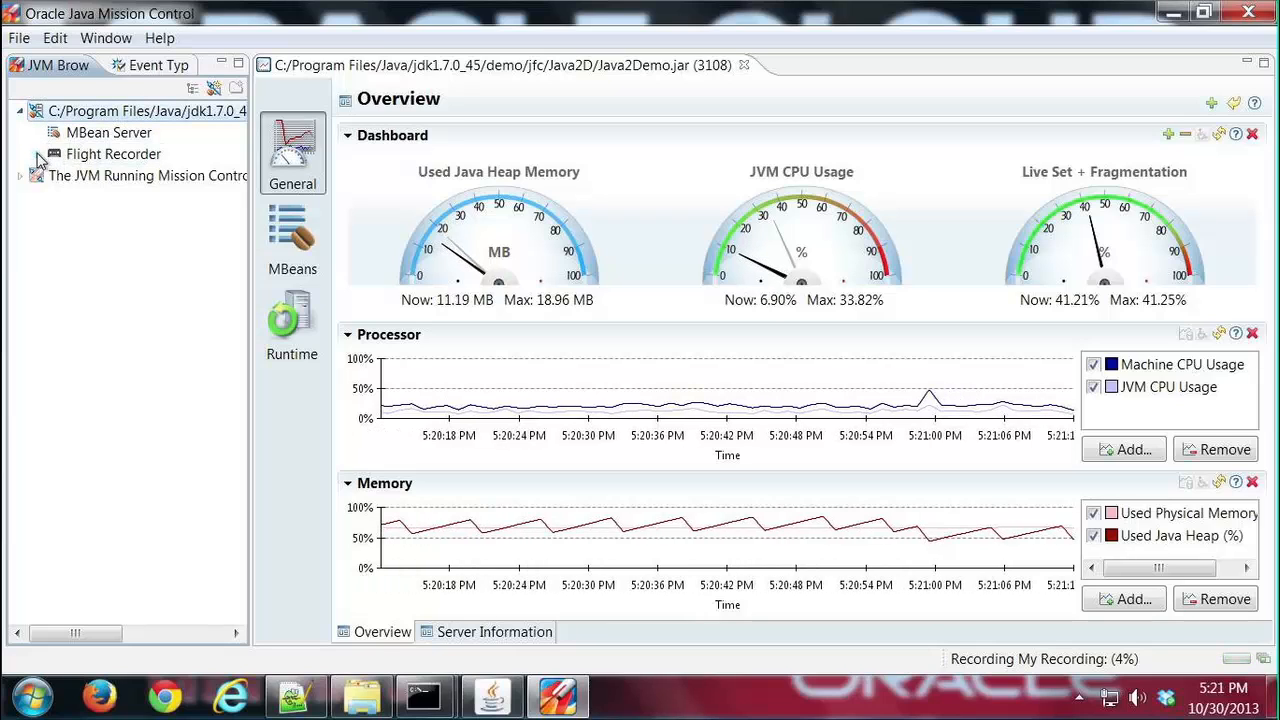
left_click(20, 153)
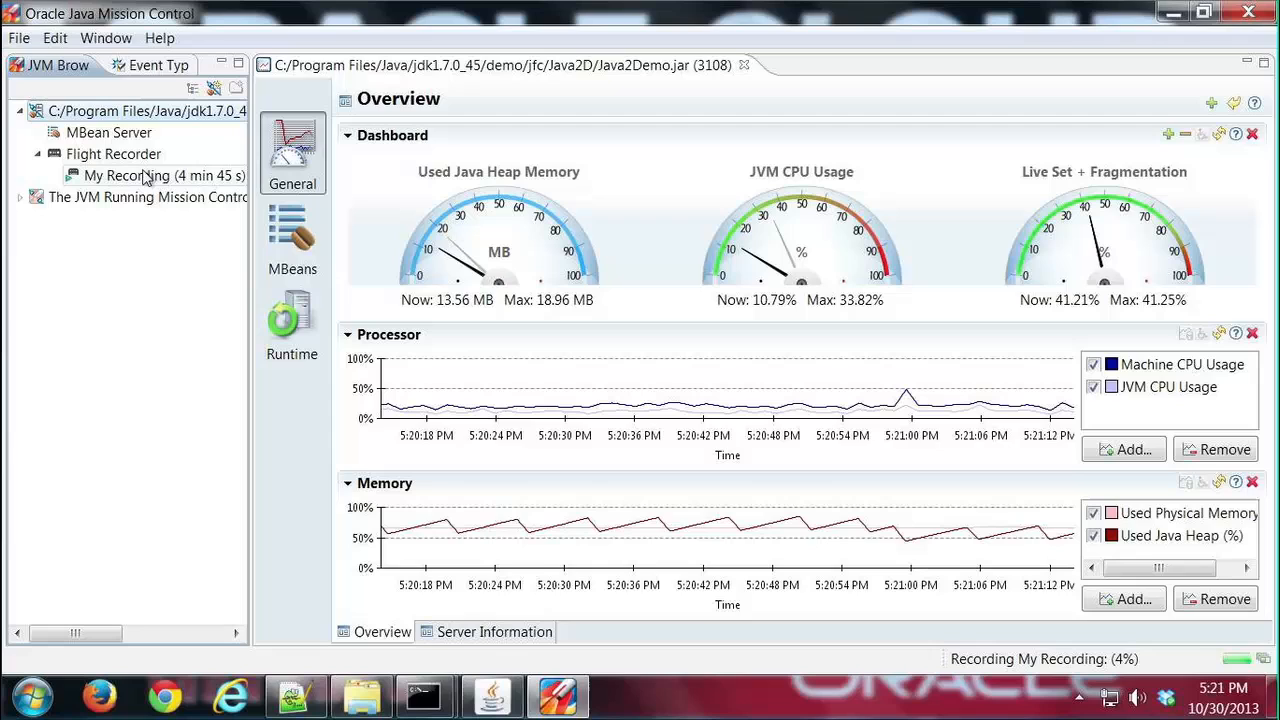
mouse_move(128, 175)
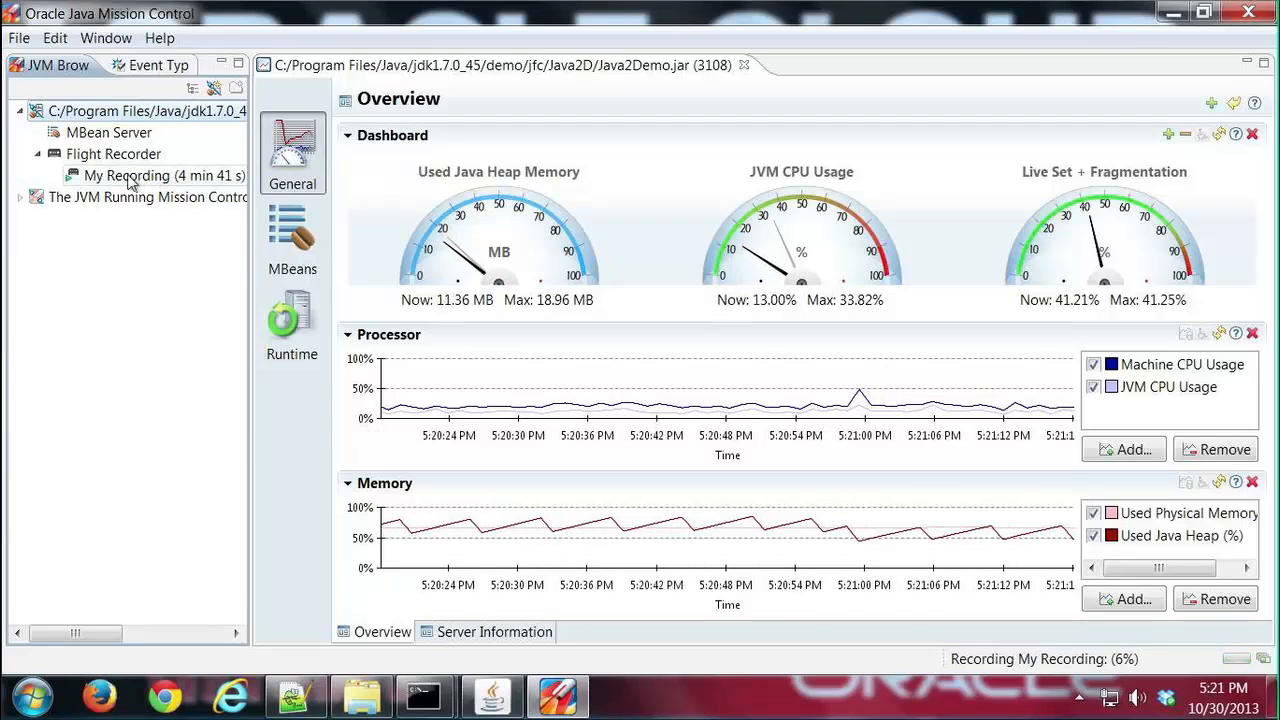
mouse_move(145, 111)
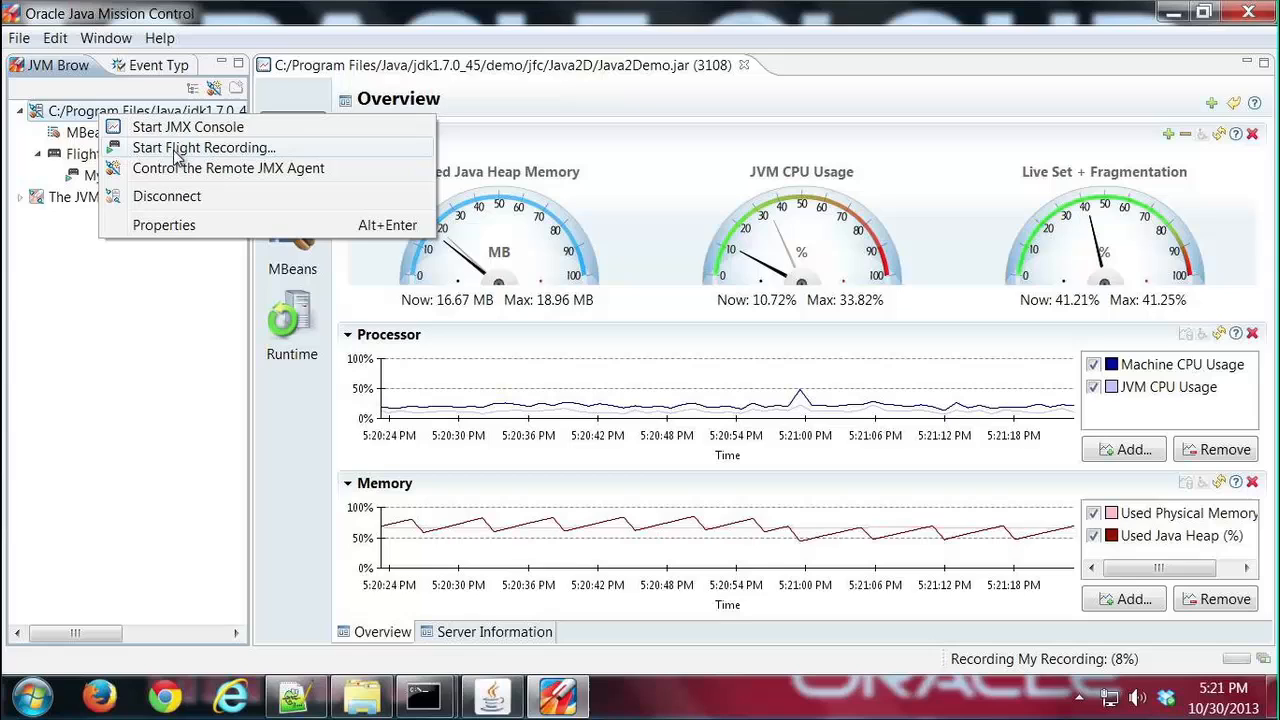
Step: Launch a continuous recording with 5 min maximum age and Continuous - on server settings
left_click(204, 147)
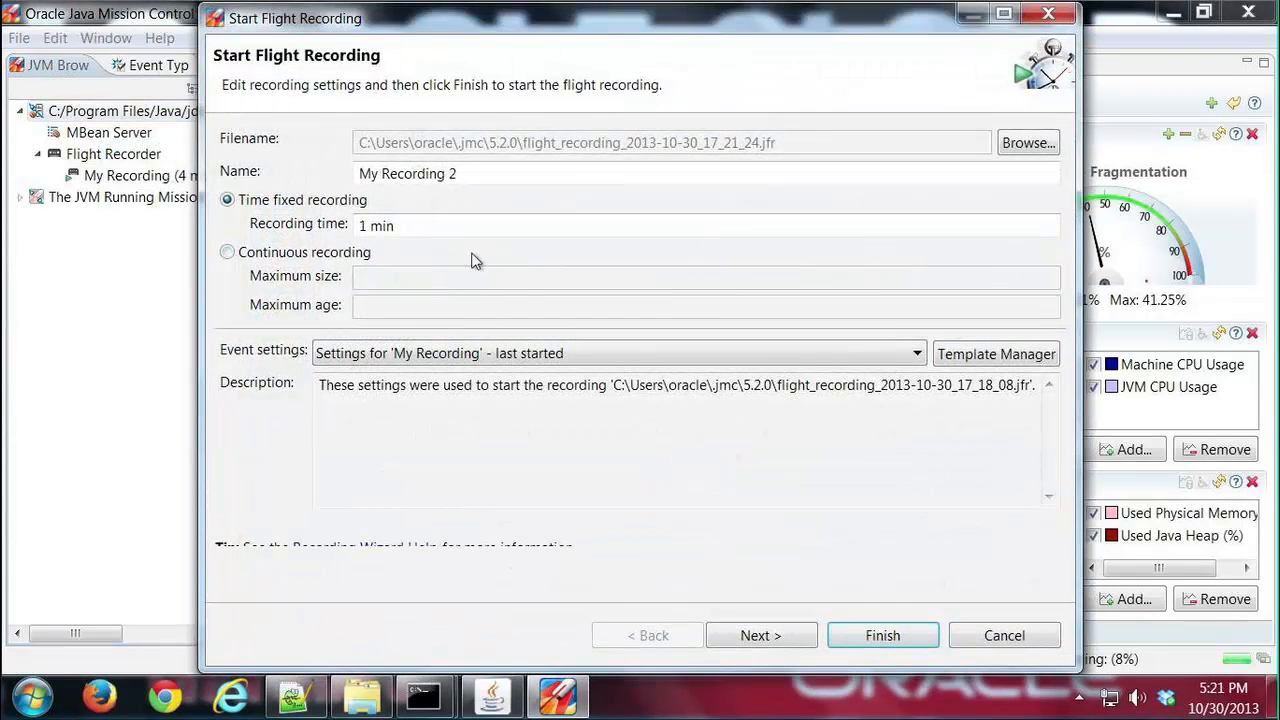
left_click(227, 252)
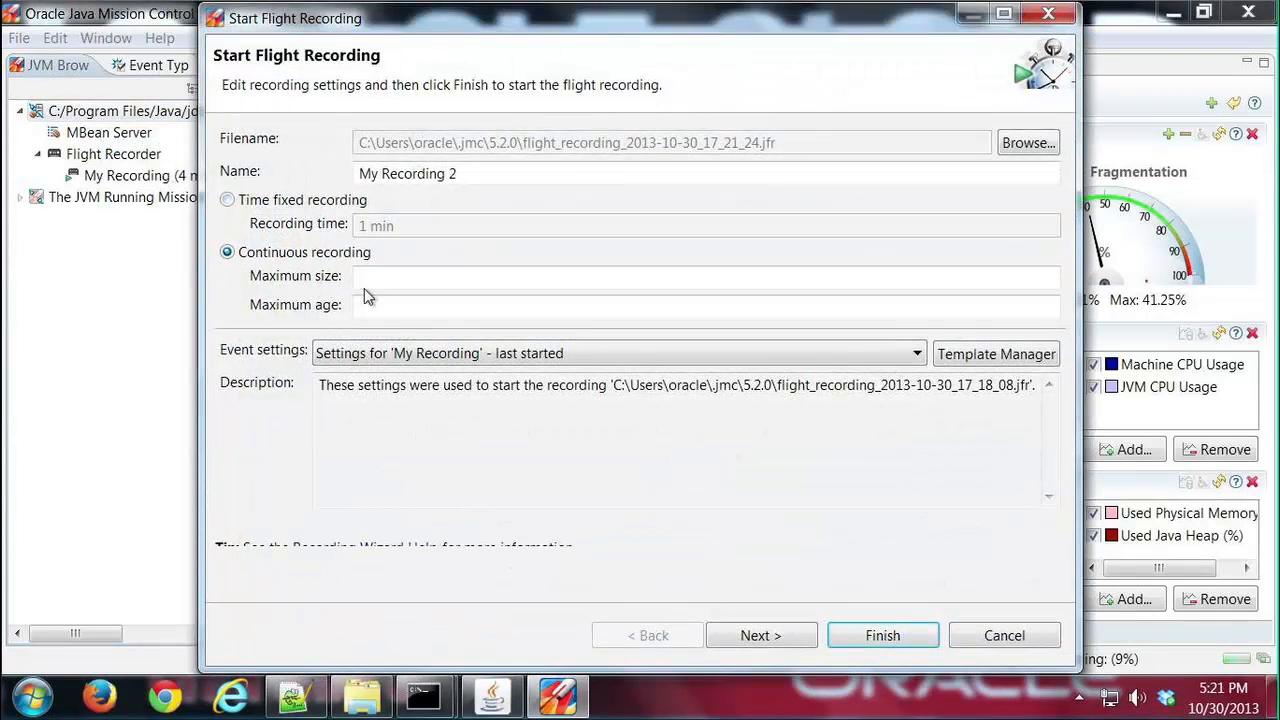
type("5")
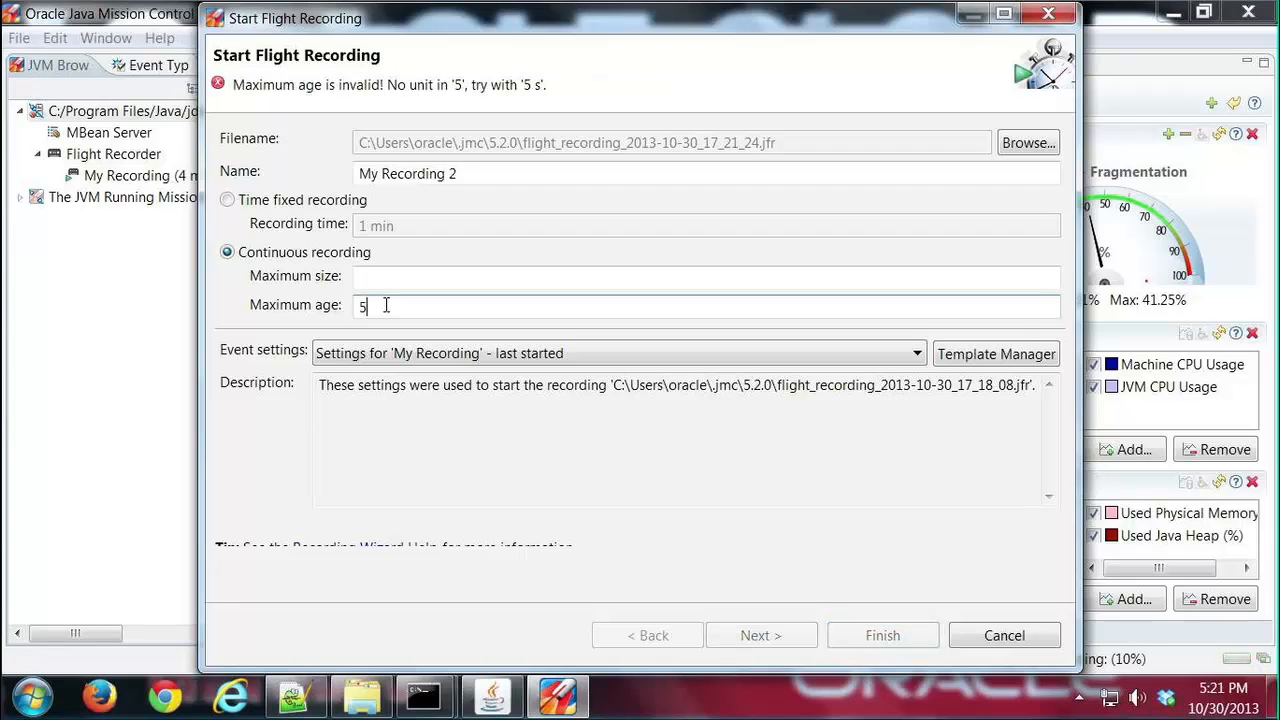
type("min")
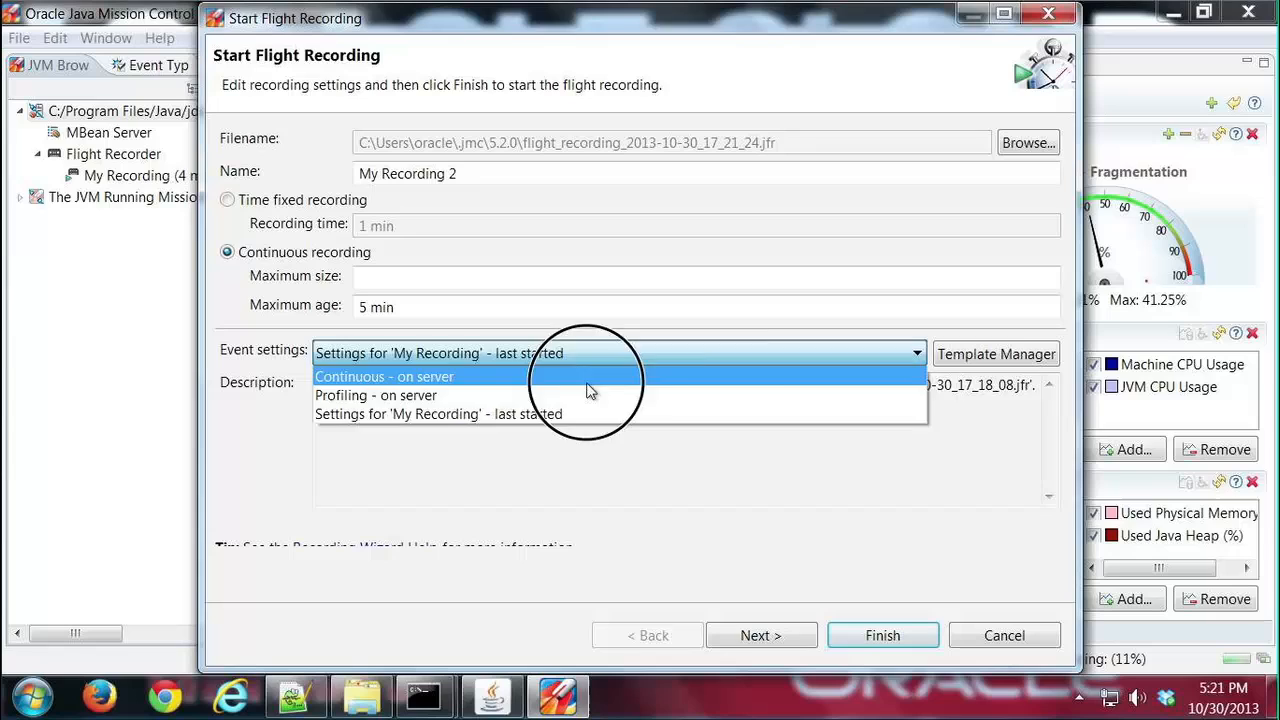
left_click(384, 376)
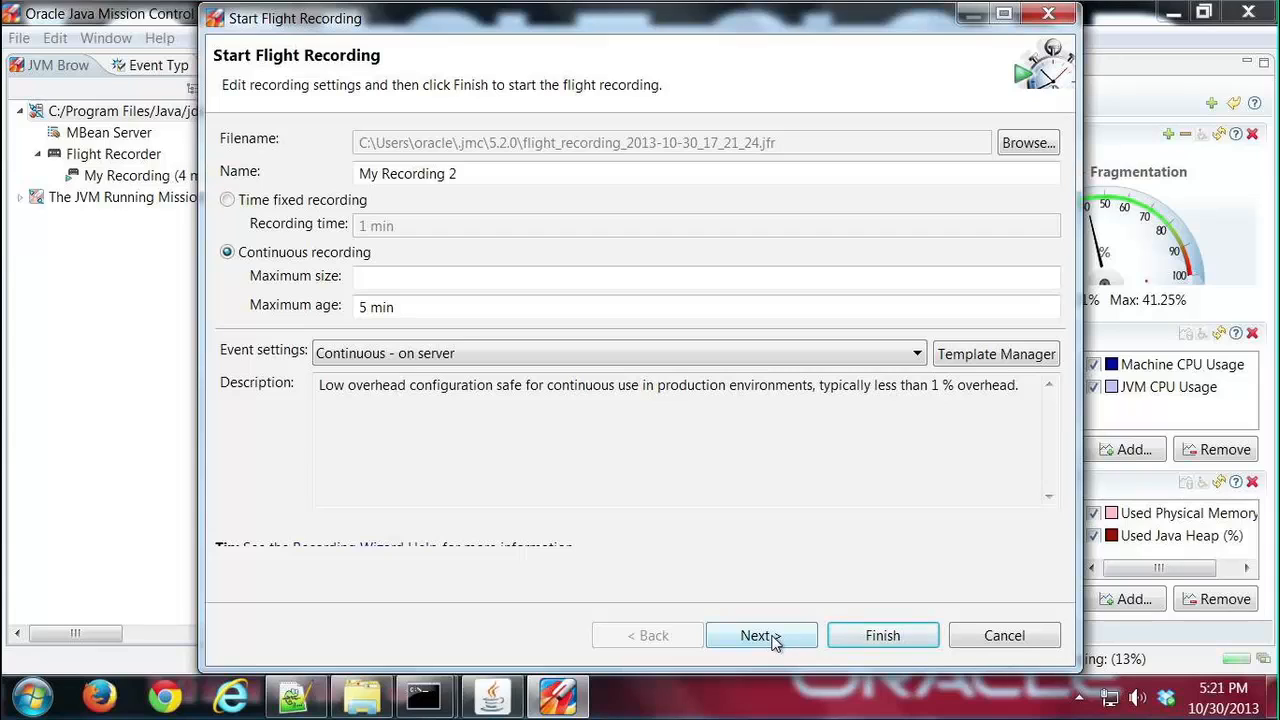
left_click(761, 635)
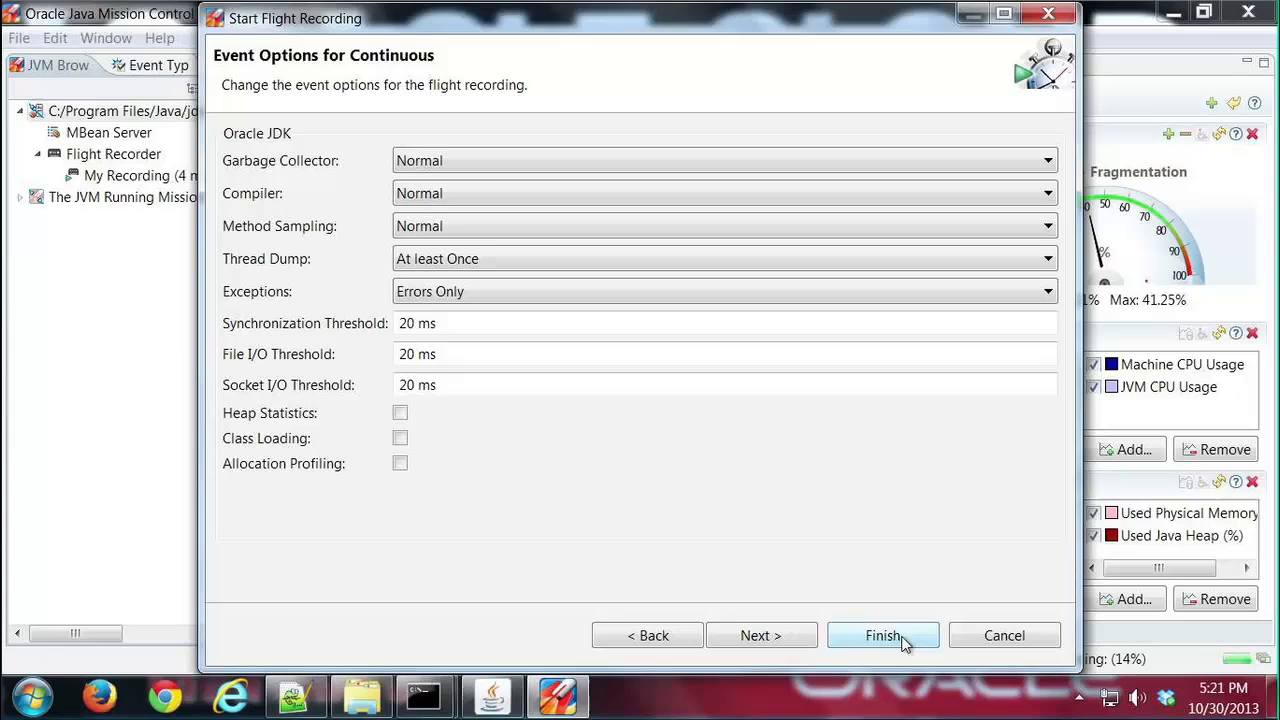
left_click(882, 635)
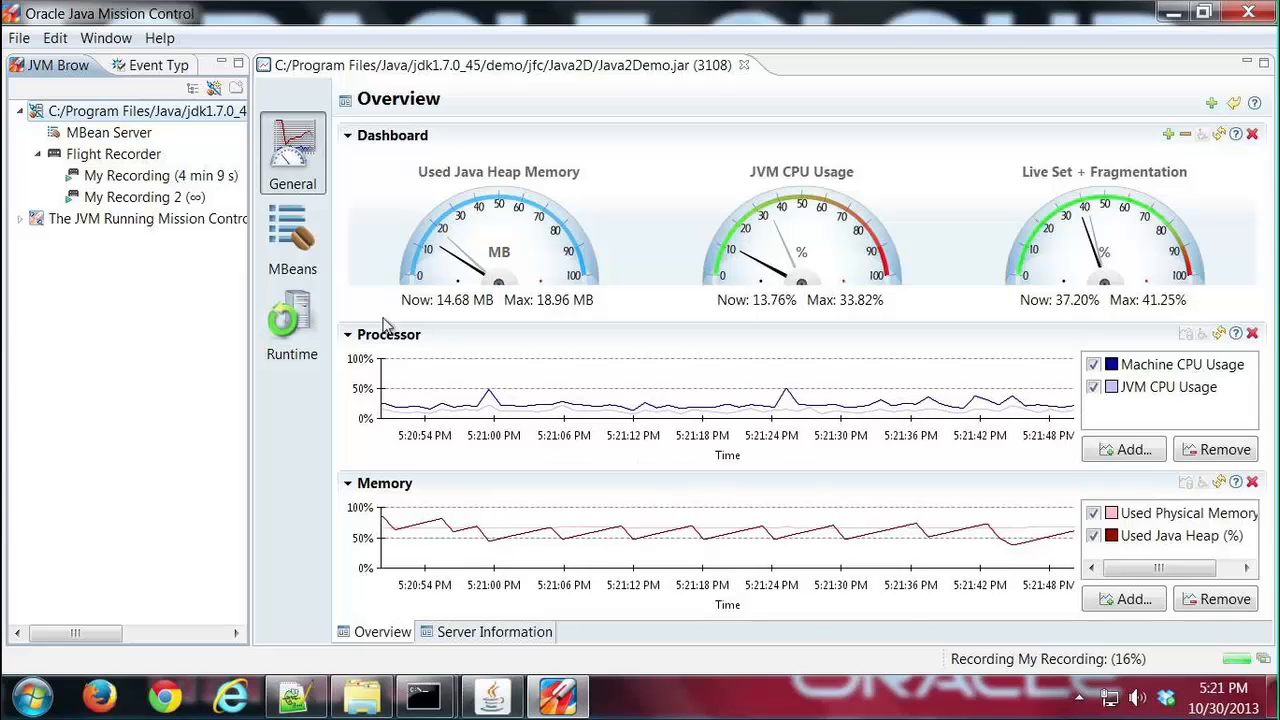
mouse_move(135, 175)
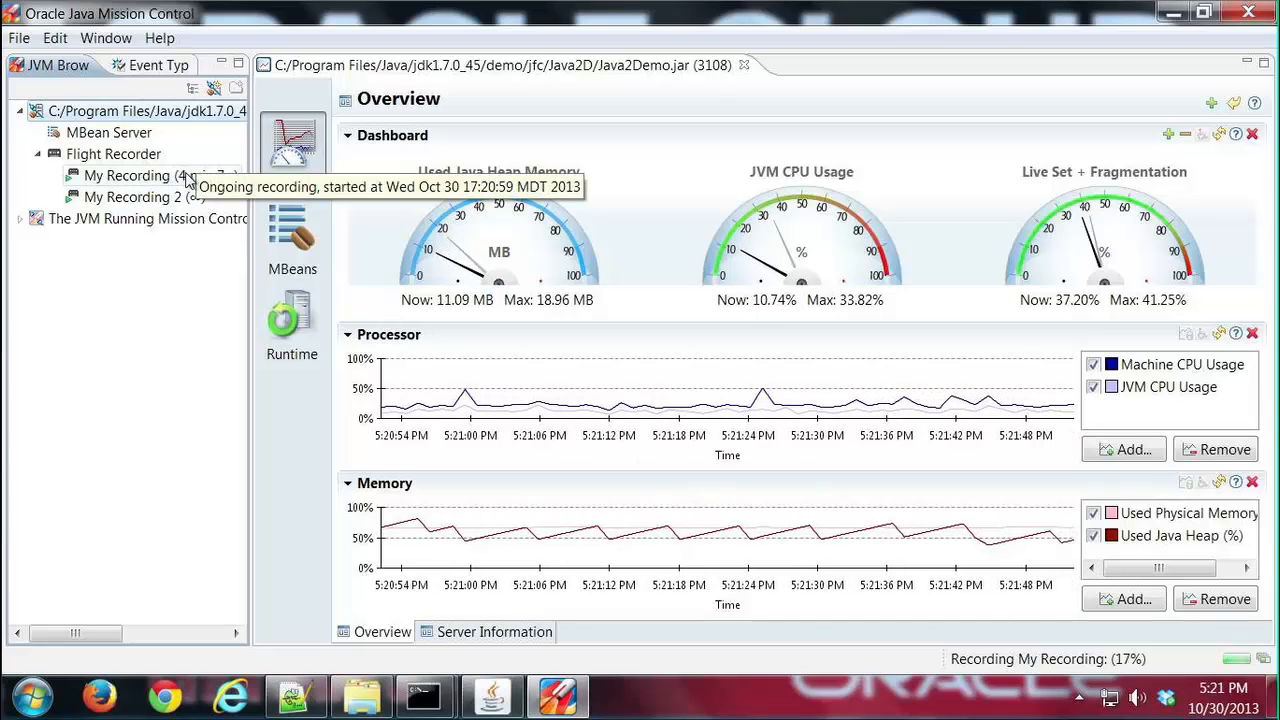
mouse_move(160, 197)
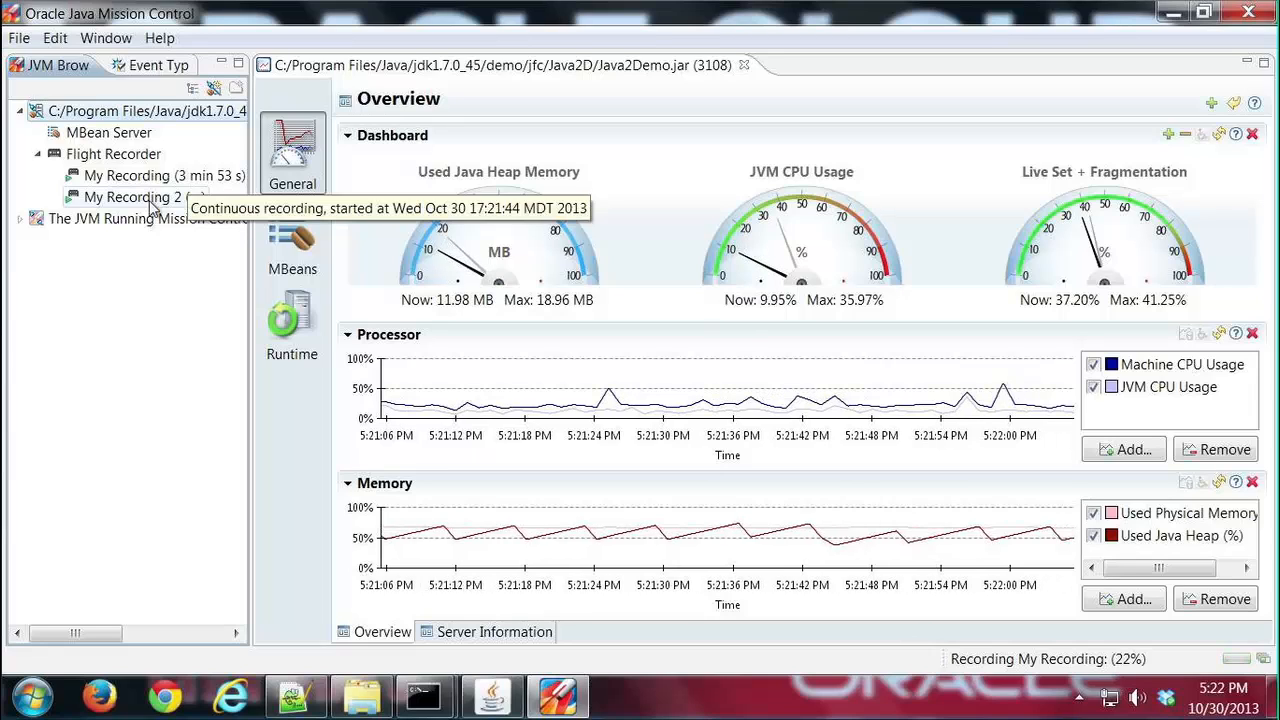
Step: Dump the last 30 s of My Recording 2, then reopen its actions menu
right_click(135, 196)
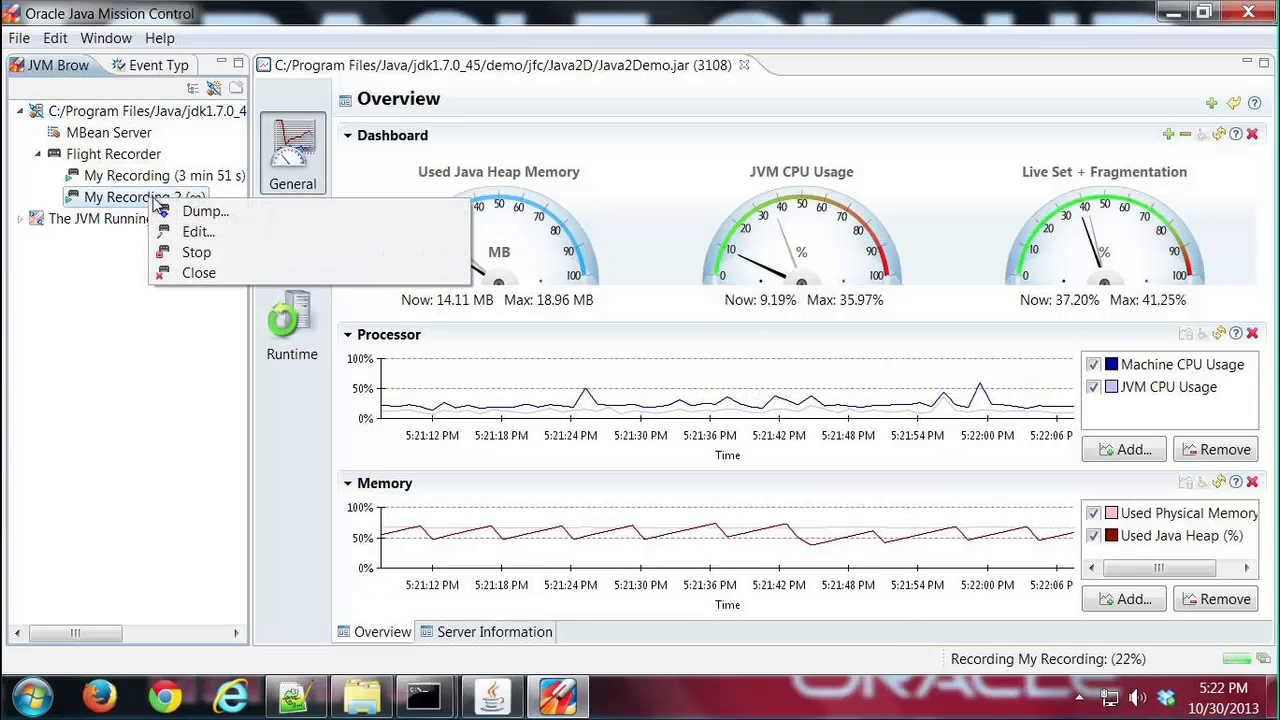
left_click(205, 211)
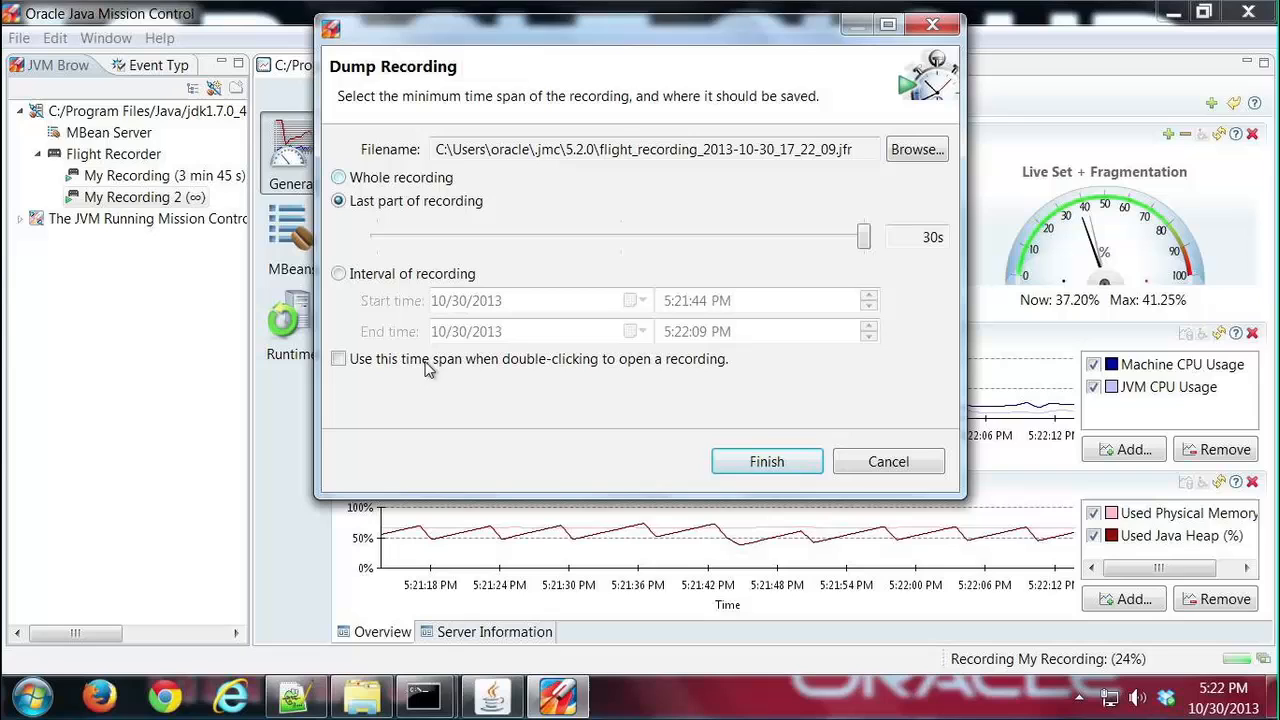
left_click(767, 461)
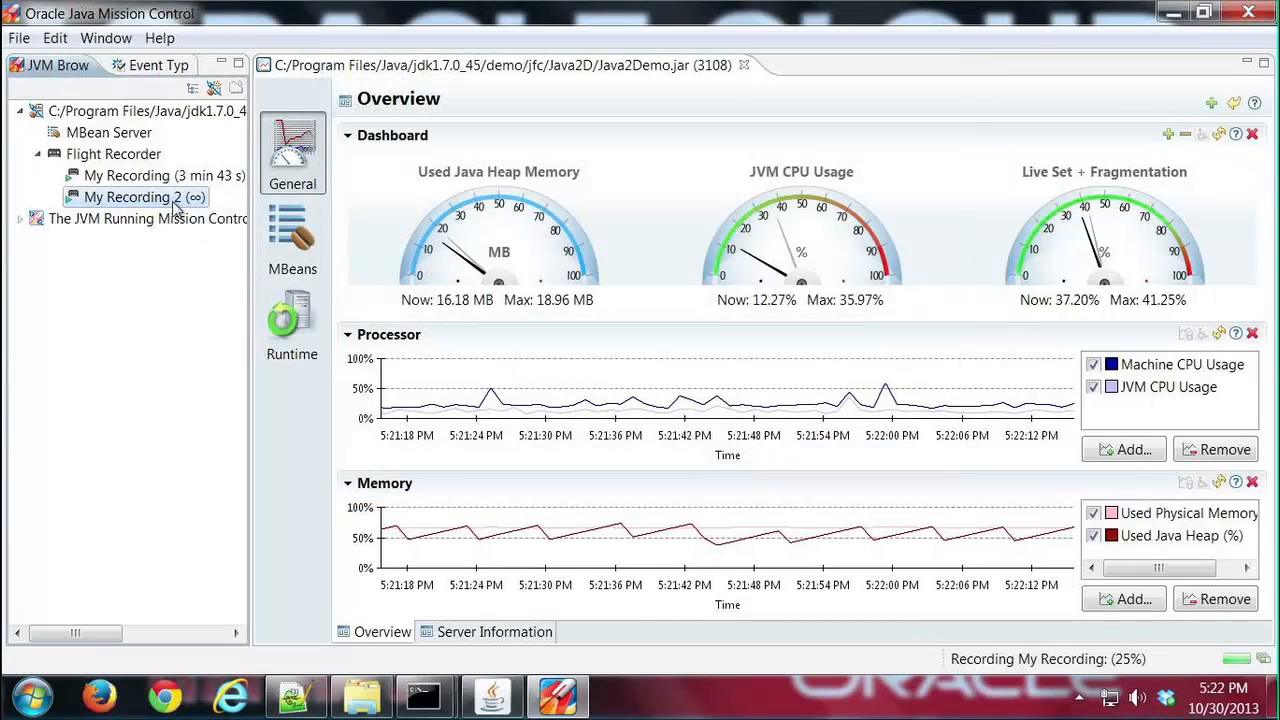
right_click(135, 197)
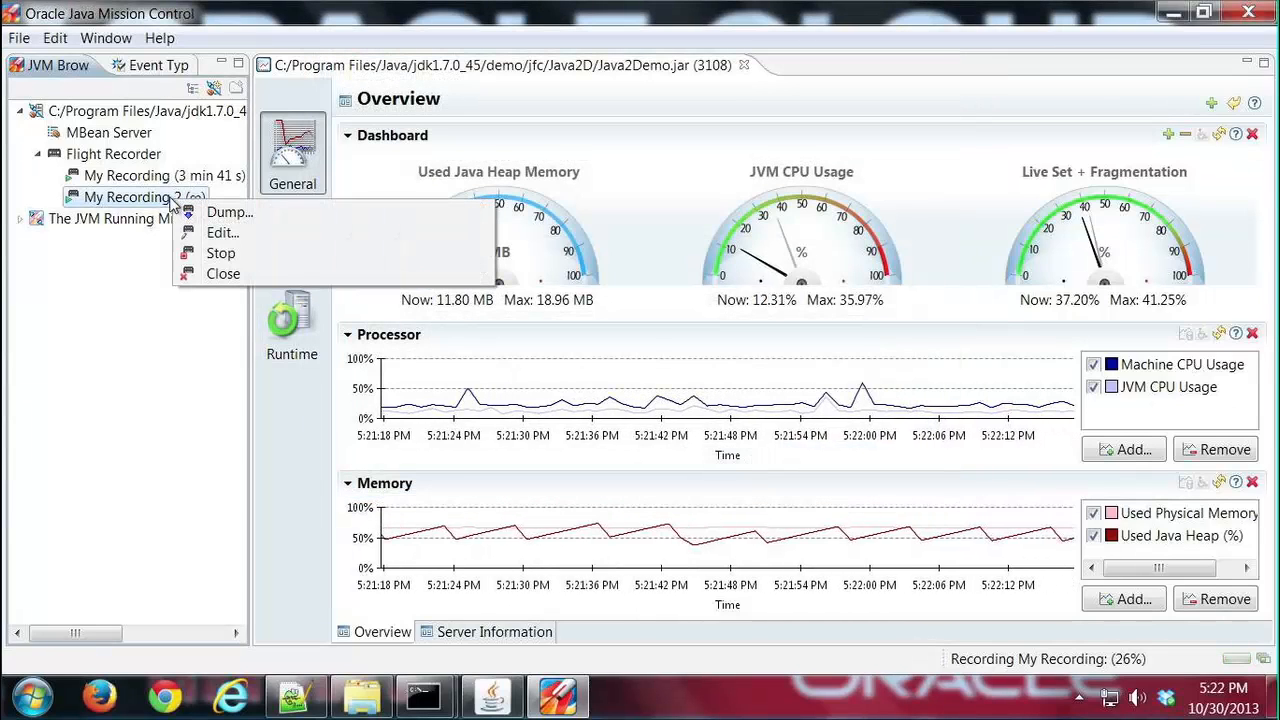